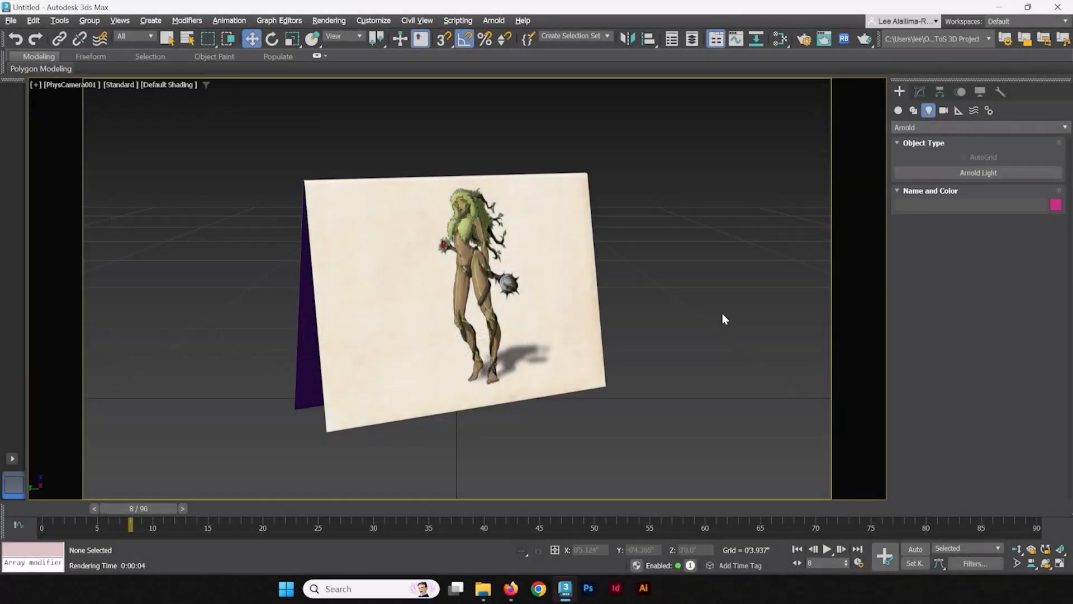
{"action": "mouse_move", "coordinate": [701, 321]}
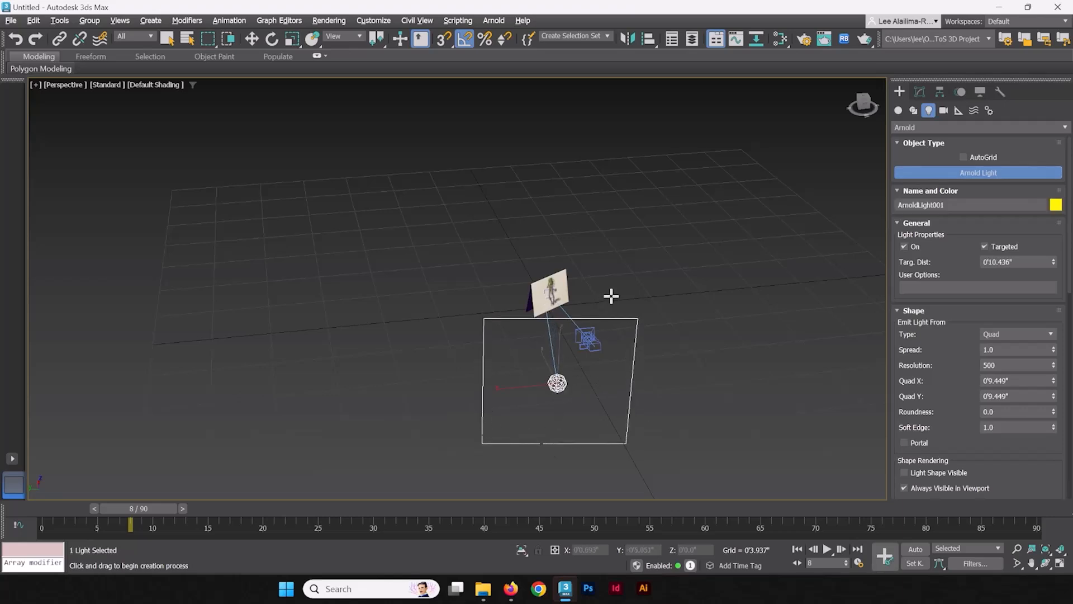
{"action": "mouse_move", "coordinate": [651, 301]}
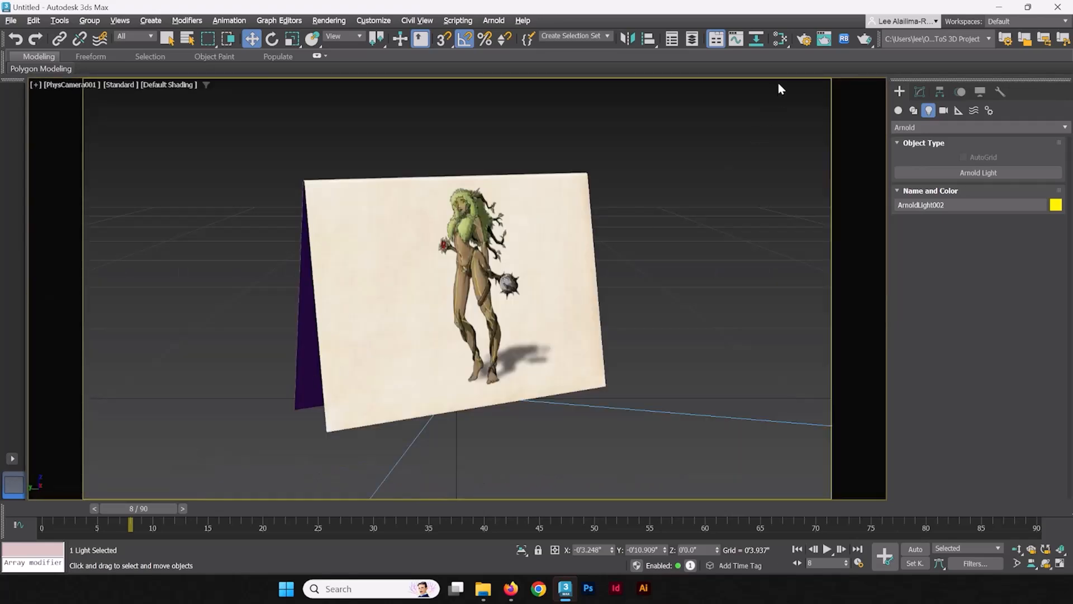
- Render an Arnold test frame from PhysCamera001, showing the card mostly blown out white
{"action": "left_click", "coordinate": [805, 39]}
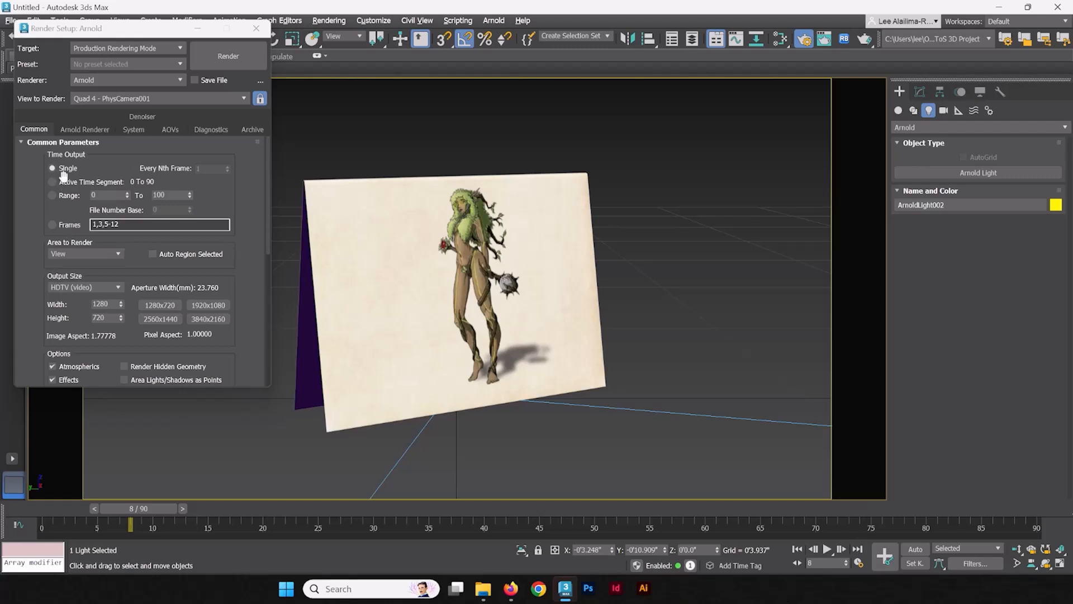
{"action": "scroll", "scroll_direction": "down", "scroll_amount": 3}
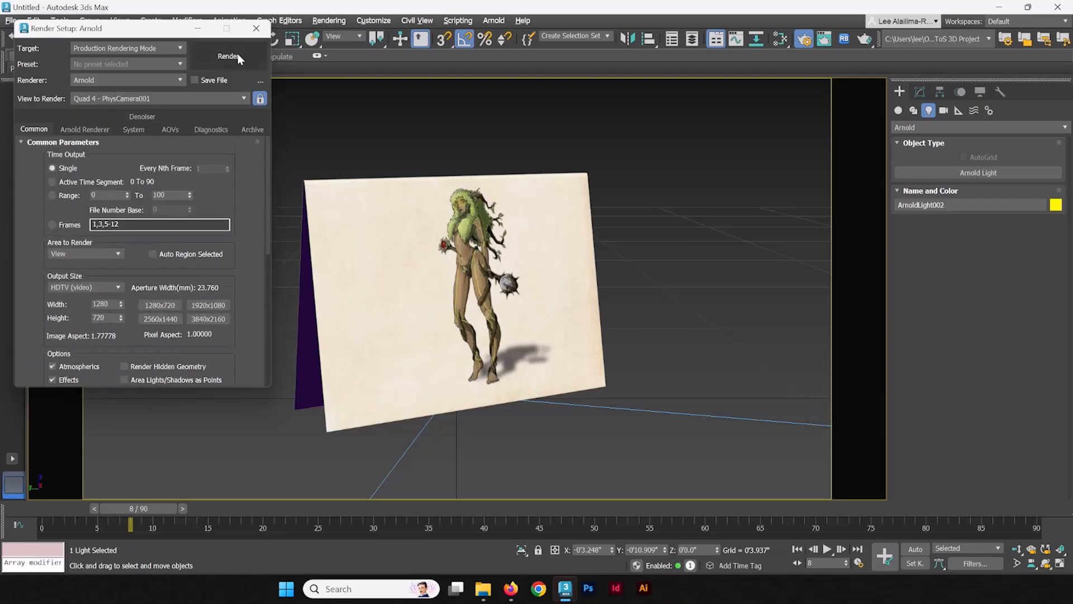
{"action": "left_click", "coordinate": [228, 56]}
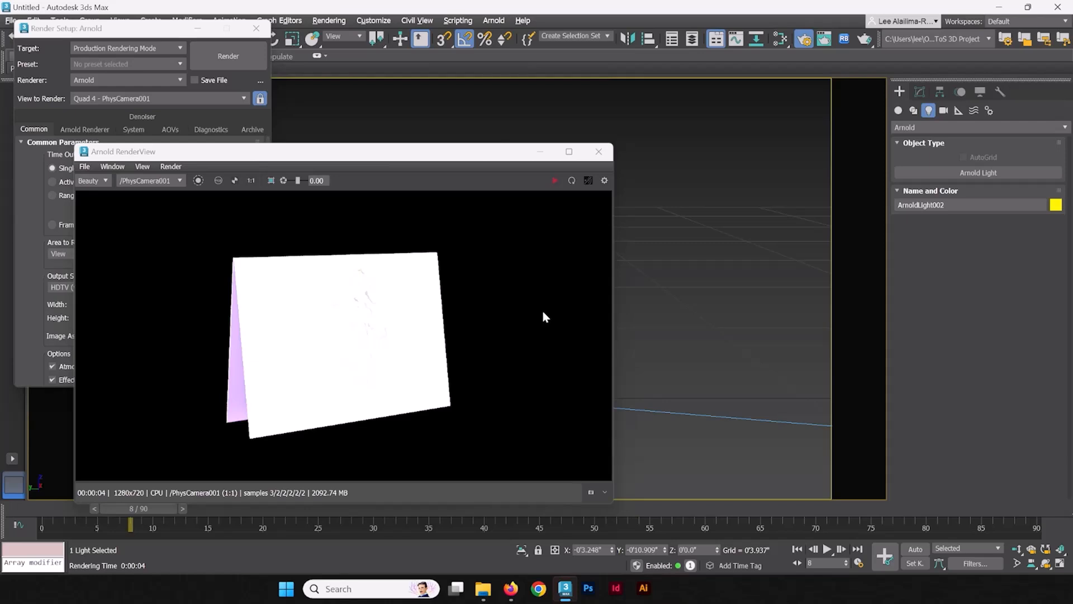
{"action": "mouse_move", "coordinate": [554, 180]}
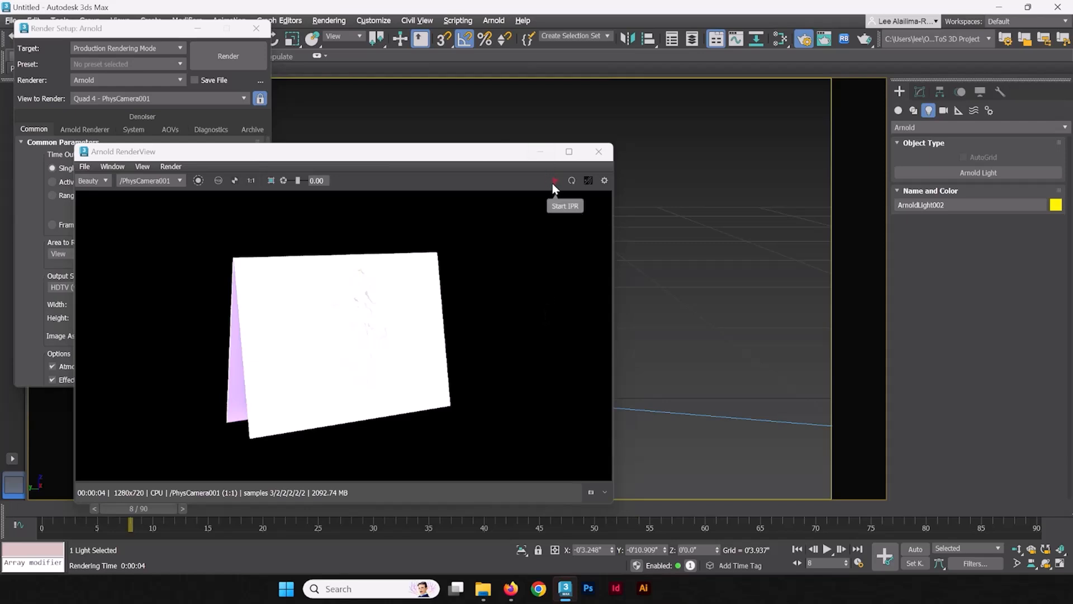
- Start Arnold IPR live rendering and lower ArnoldLight001's intensity to 0.5
{"action": "left_click", "coordinate": [554, 180]}
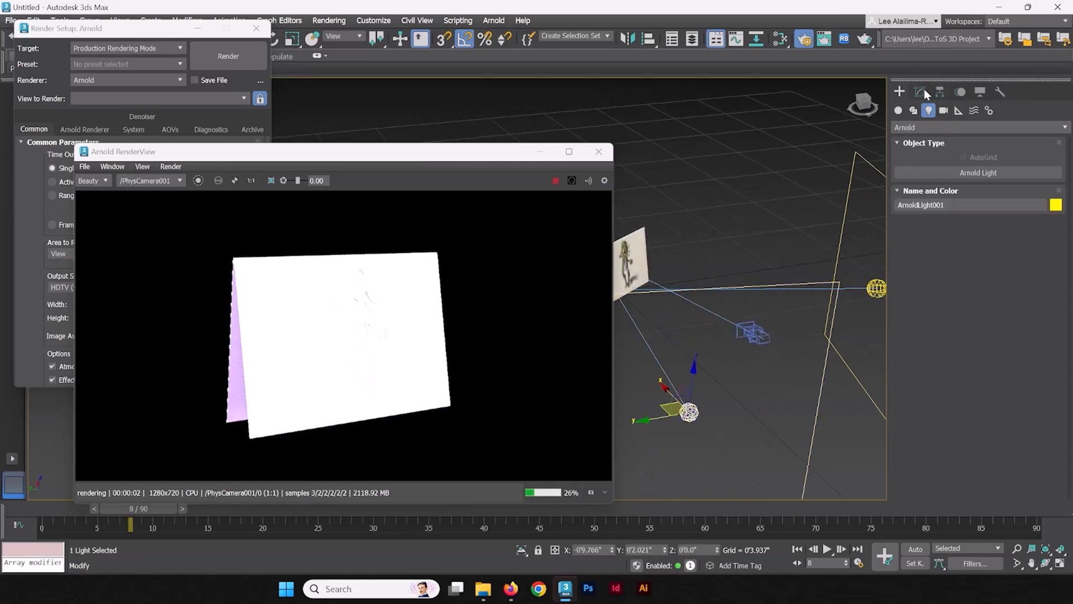
{"action": "left_click", "coordinate": [929, 92]}
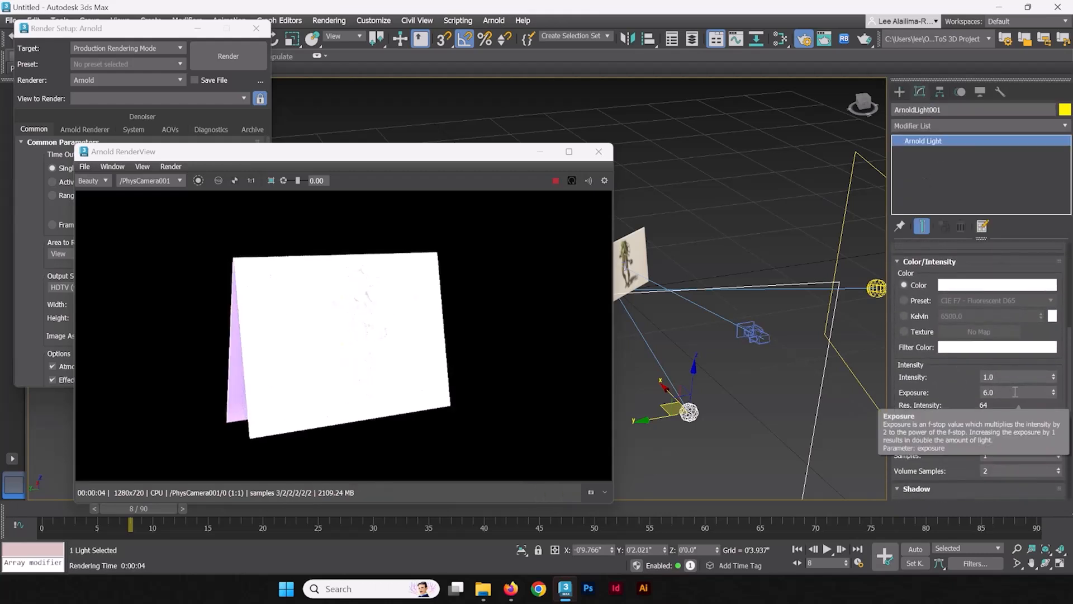
{"action": "type", "text": "0.5"}
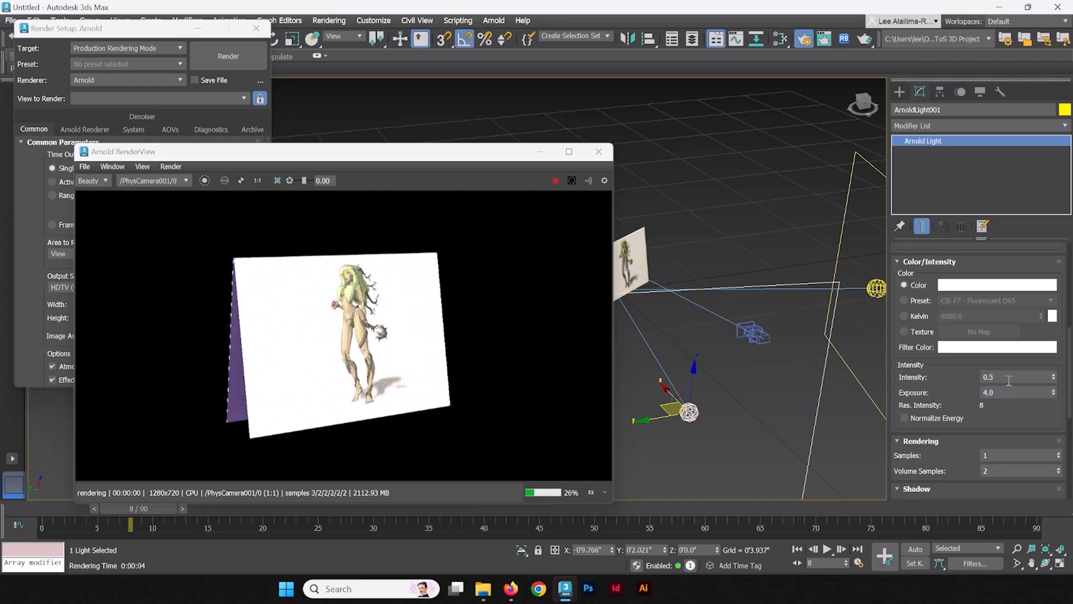
{"action": "left_click", "coordinate": [1016, 377]}
{"action": "type", "text": "0.3"}
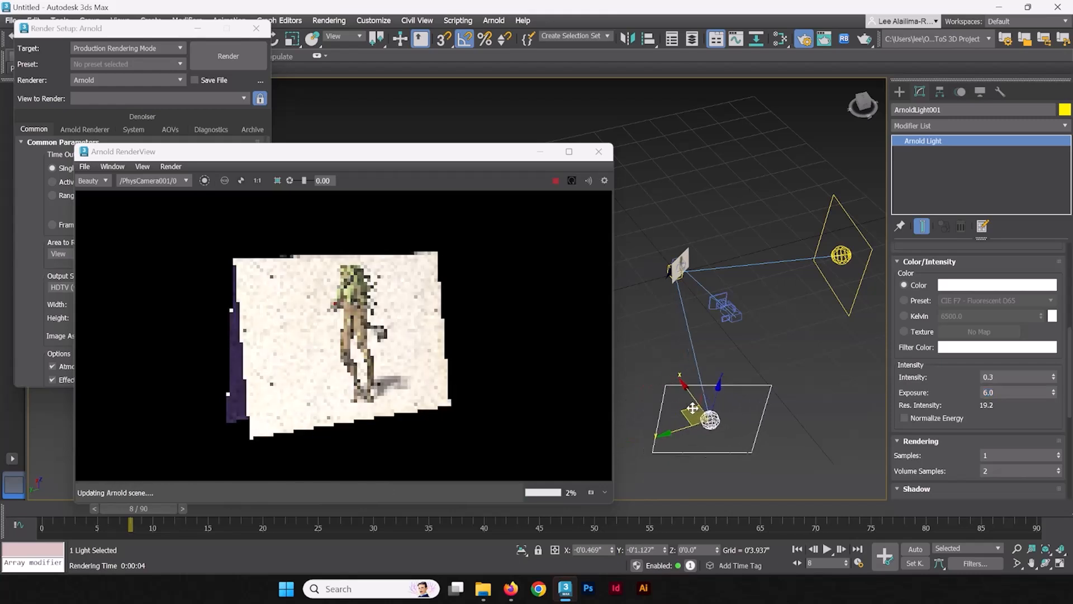
- Move the lower light ArnoldLight001, set its exposure to 4.0, then select ArnoldLight002
{"action": "left_click_drag", "start_coordinate": [693, 408], "coordinate": [717, 400]}
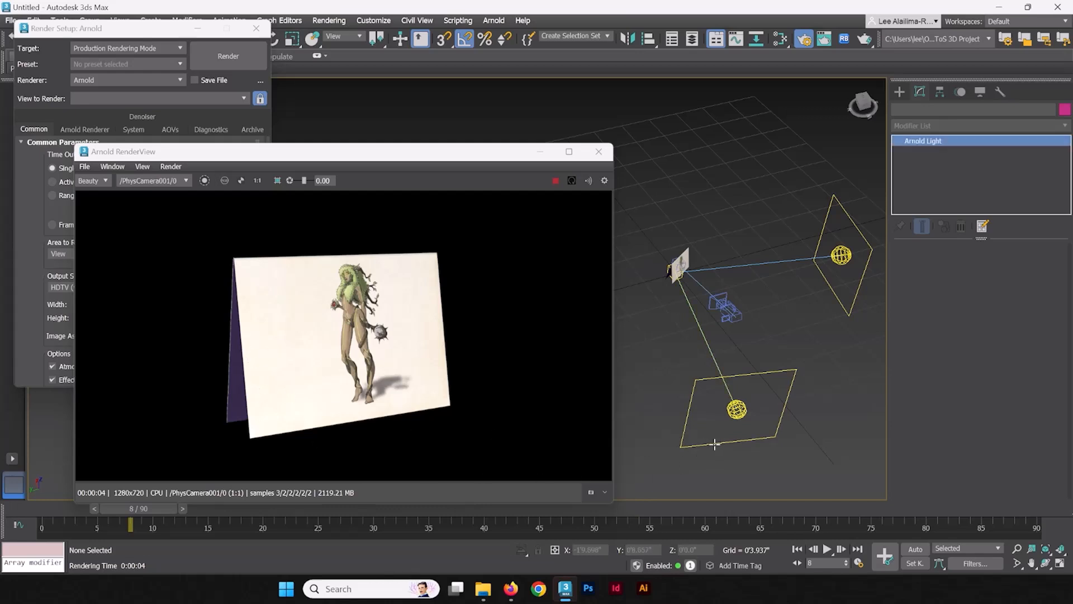
{"action": "left_click", "coordinate": [735, 408]}
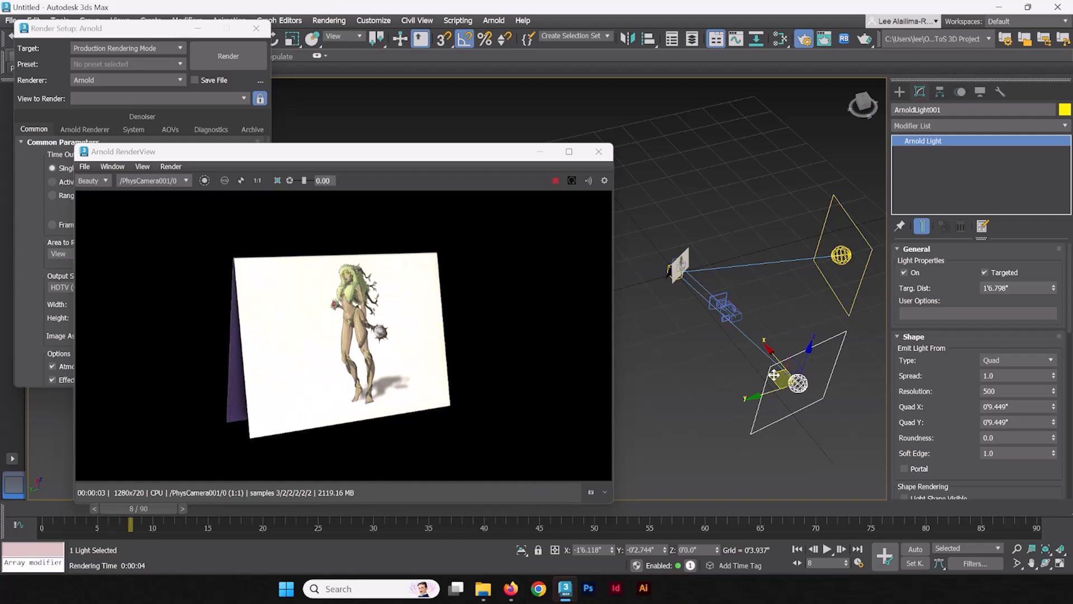
{"action": "mouse_move", "coordinate": [650, 381]}
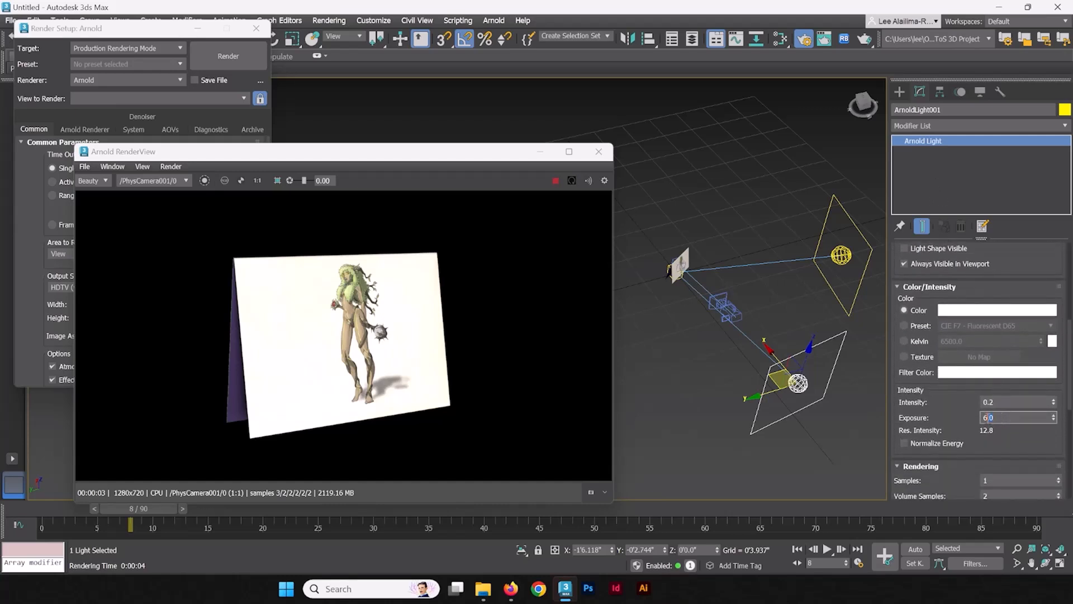
{"action": "type", "text": "4.0"}
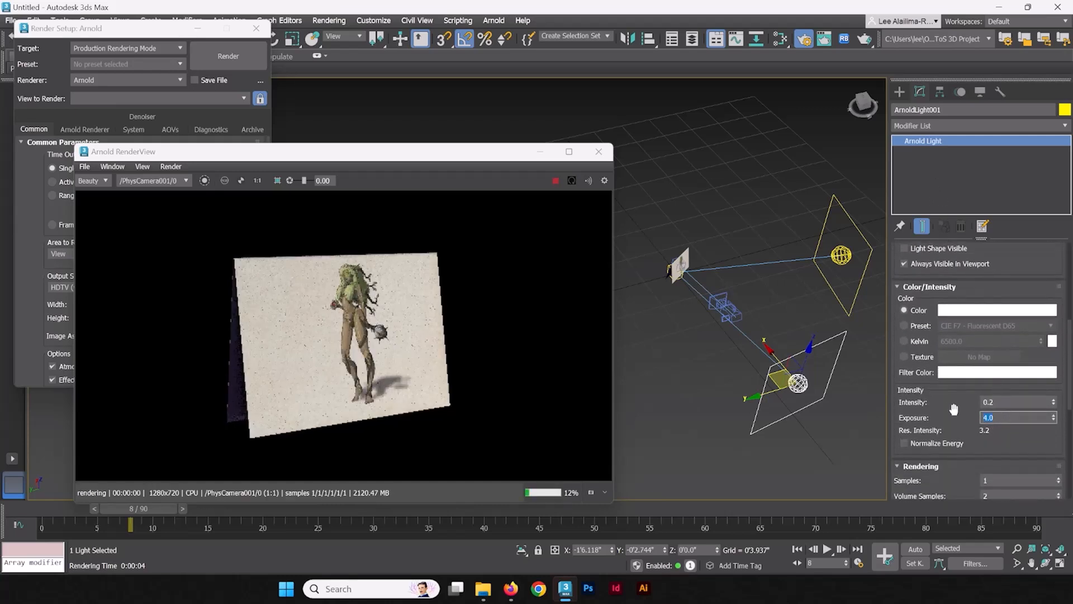
{"action": "left_click", "coordinate": [1013, 402]}
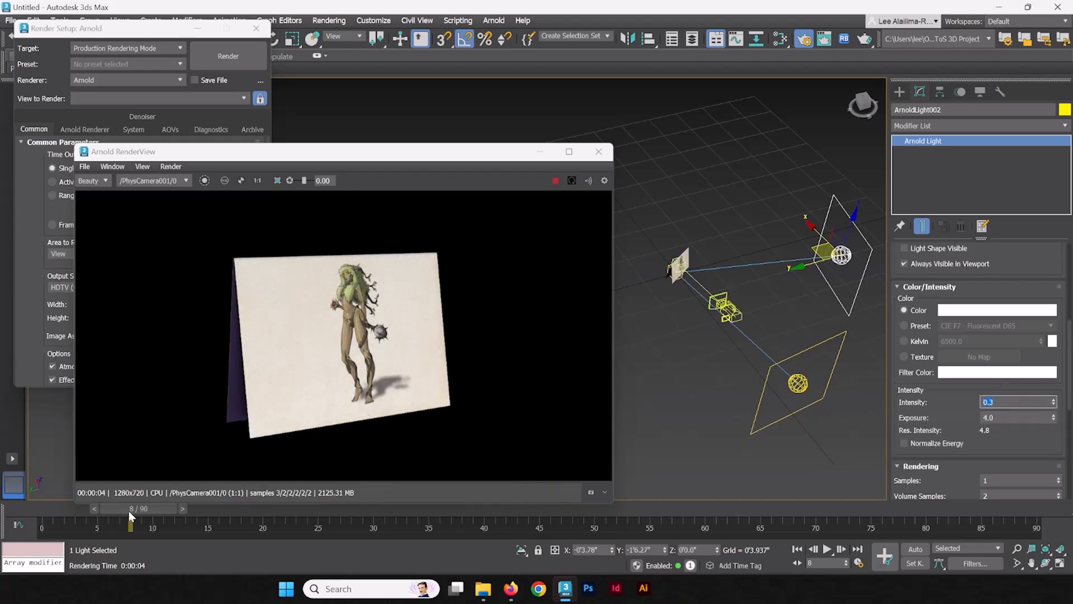
- Scrub the time slider through frames 21, 34 and 83 to reveal the stat-block back
{"action": "left_click_drag", "start_coordinate": [130, 525], "coordinate": [172, 525]}
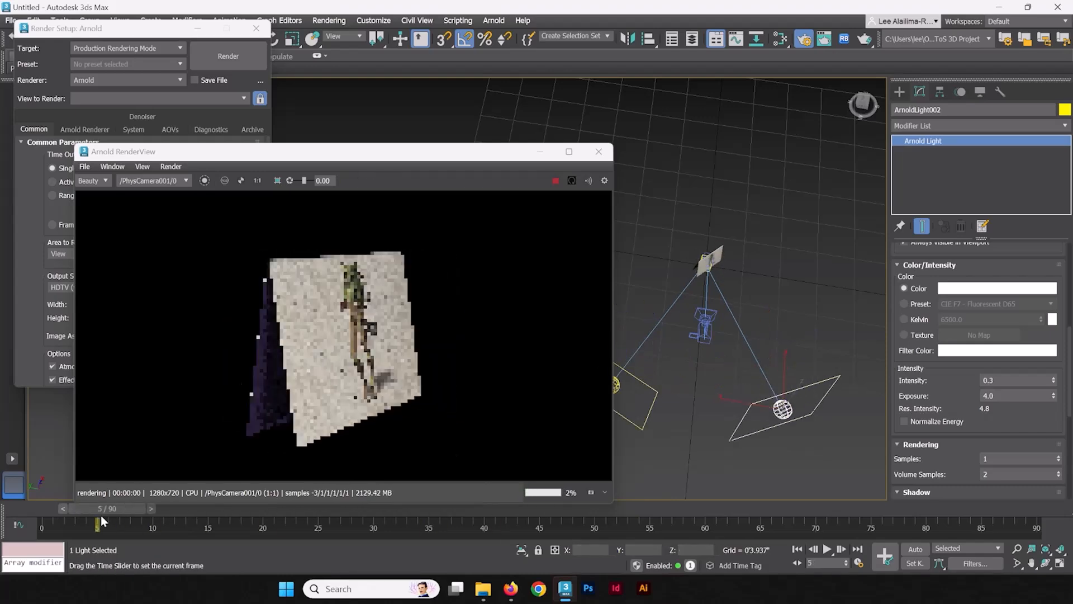
{"action": "left_click_drag", "start_coordinate": [96, 524], "coordinate": [185, 524]}
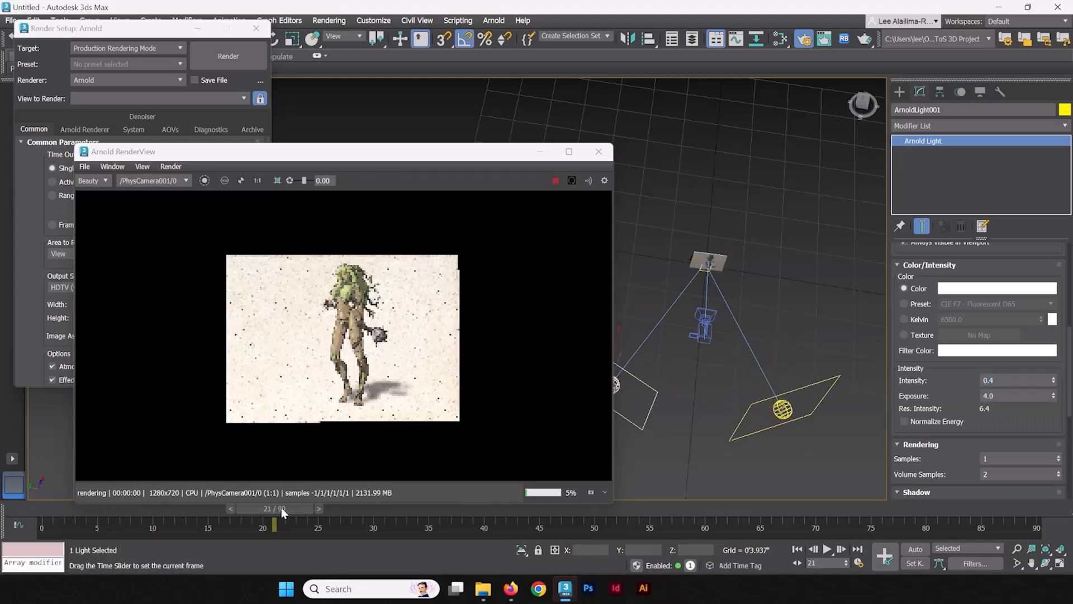
{"action": "left_click_drag", "start_coordinate": [274, 521], "coordinate": [418, 522]}
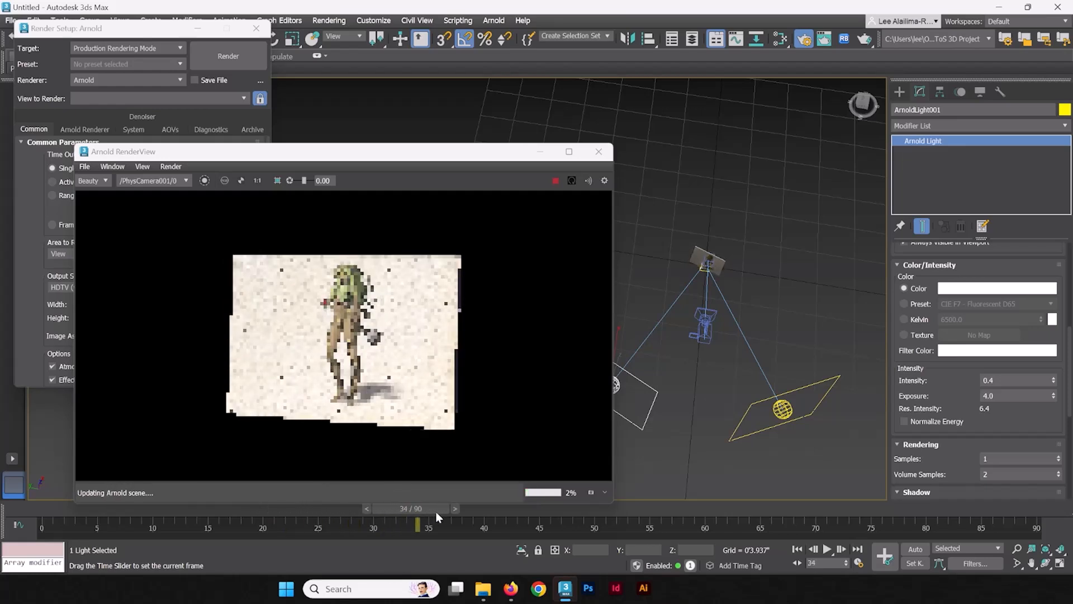
{"action": "left_click_drag", "start_coordinate": [417, 524], "coordinate": [495, 524]}
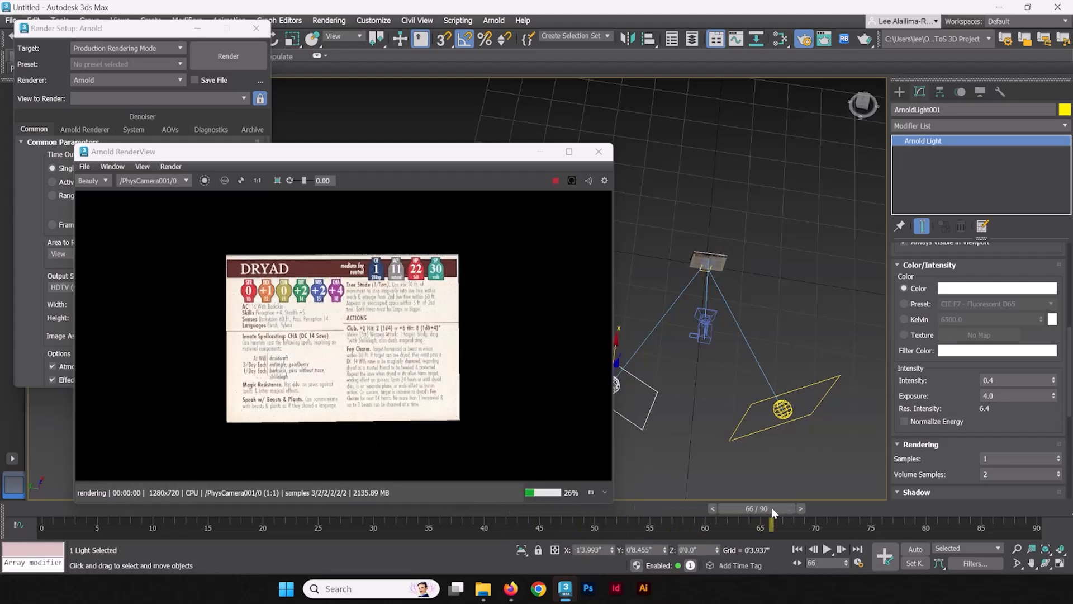
{"action": "left_click_drag", "start_coordinate": [772, 524], "coordinate": [948, 524]}
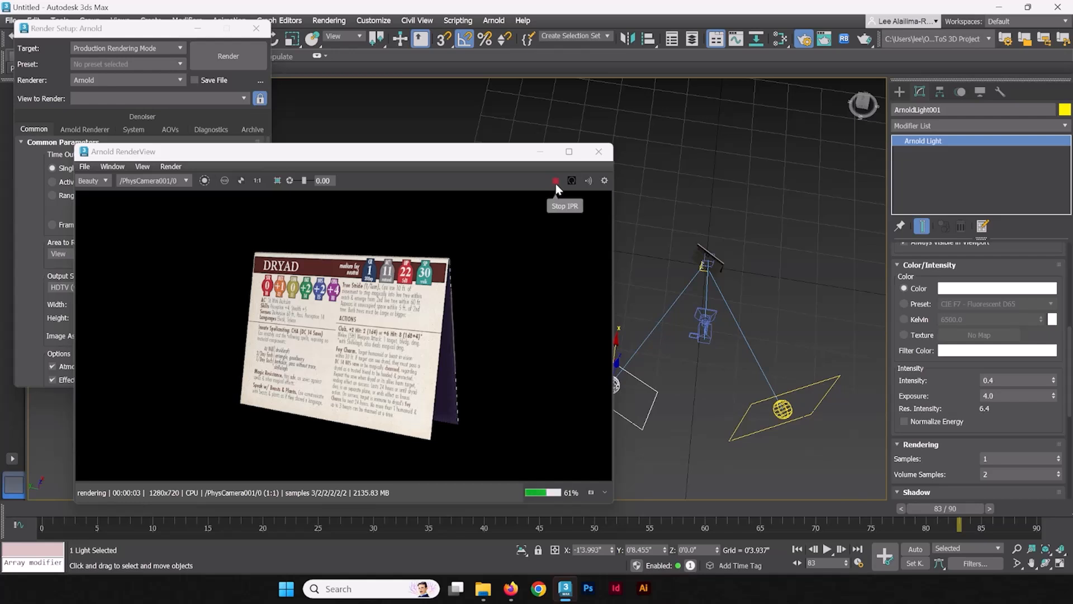
- Stop the IPR live render and close the Arnold RenderView window
{"action": "left_click", "coordinate": [555, 180]}
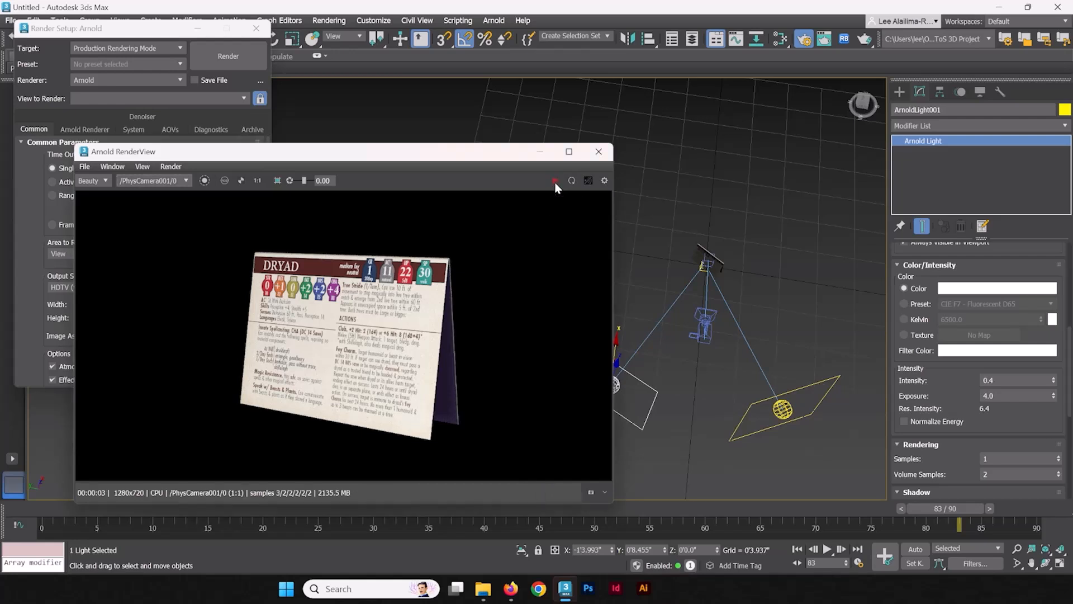
{"action": "left_click", "coordinate": [598, 152]}
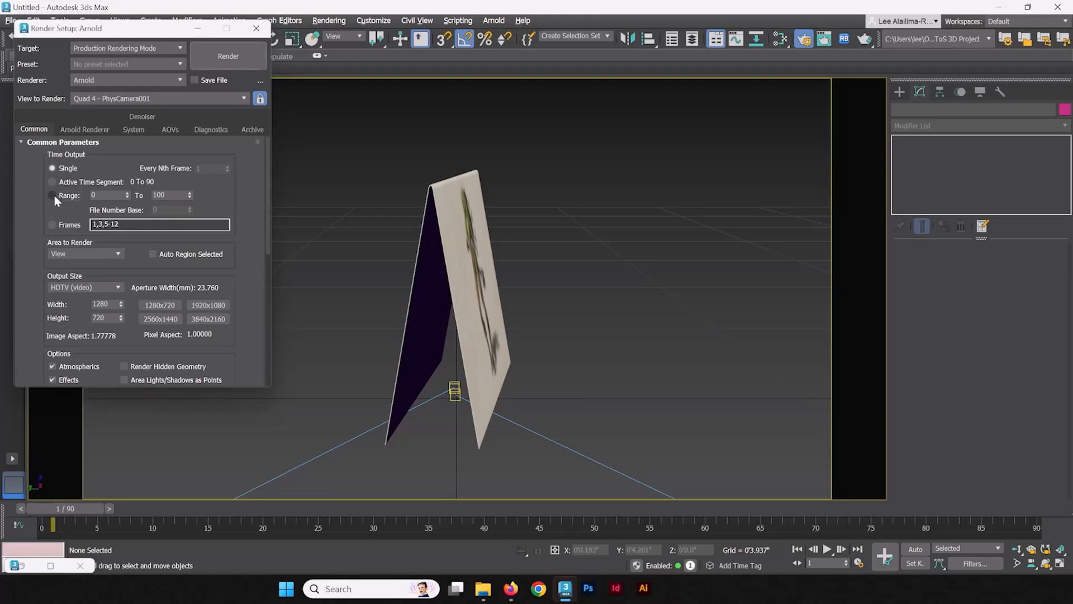
- Set Time Output to a Range of frames 1 to 90
{"action": "left_click", "coordinate": [52, 195]}
{"action": "type", "text": "1"}
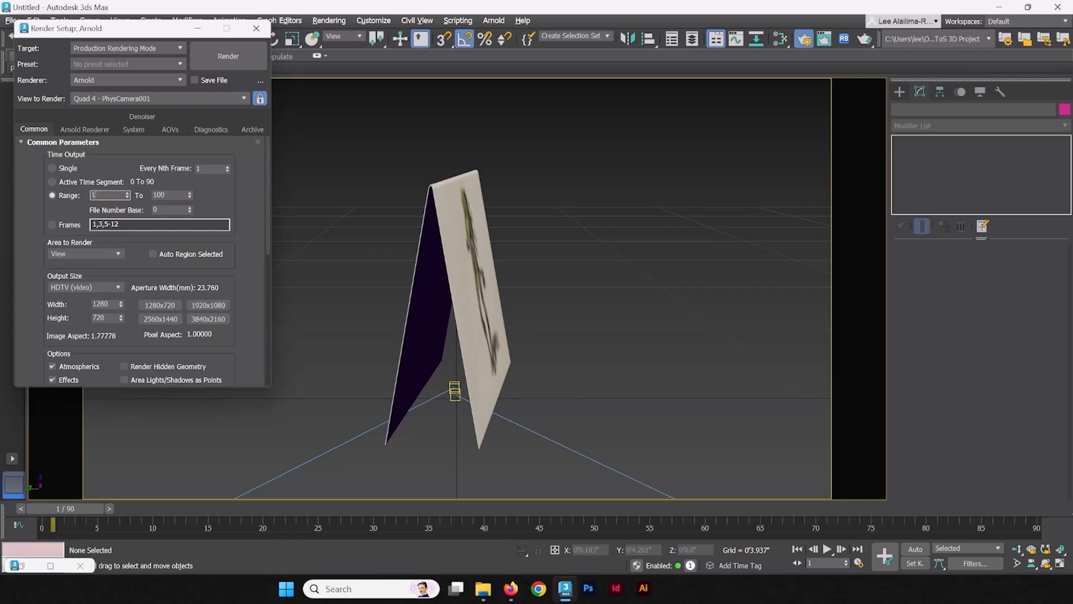
{"action": "left_click", "coordinate": [168, 195]}
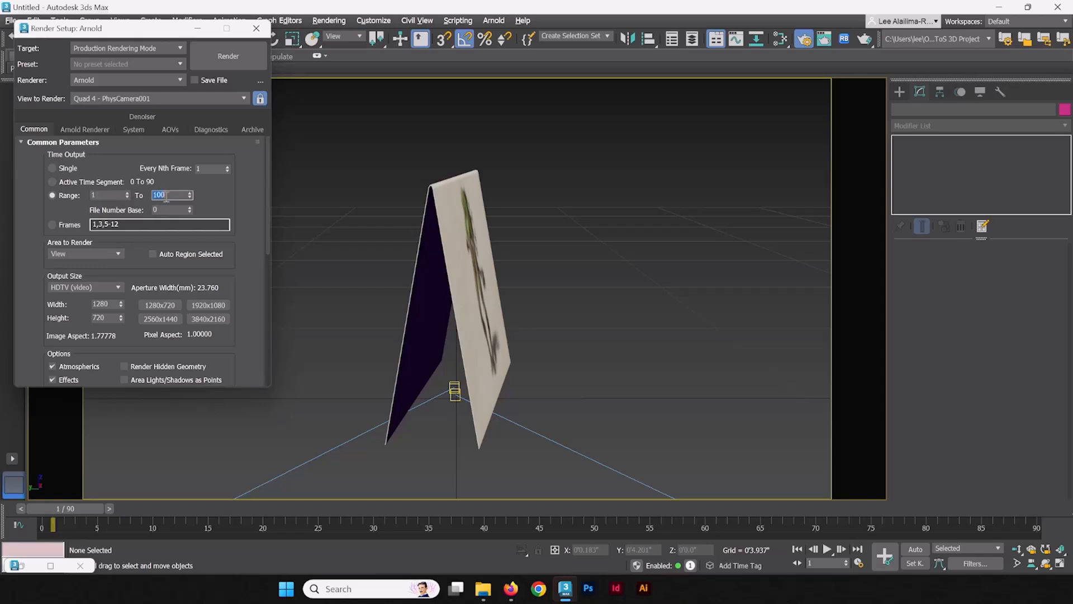
{"action": "type", "text": "90"}
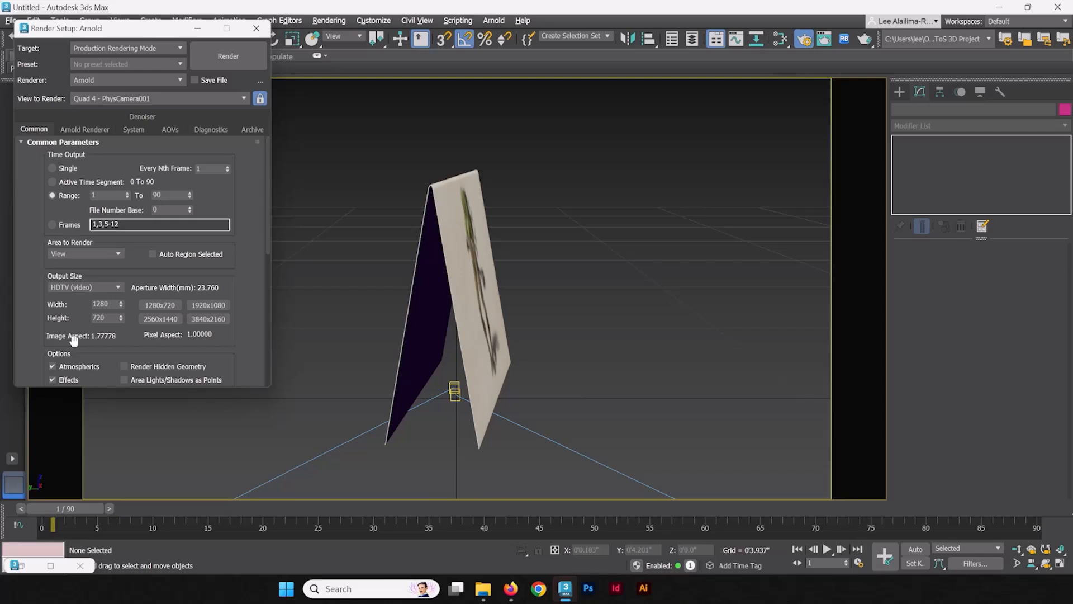
{"action": "mouse_move", "coordinate": [106, 538]}
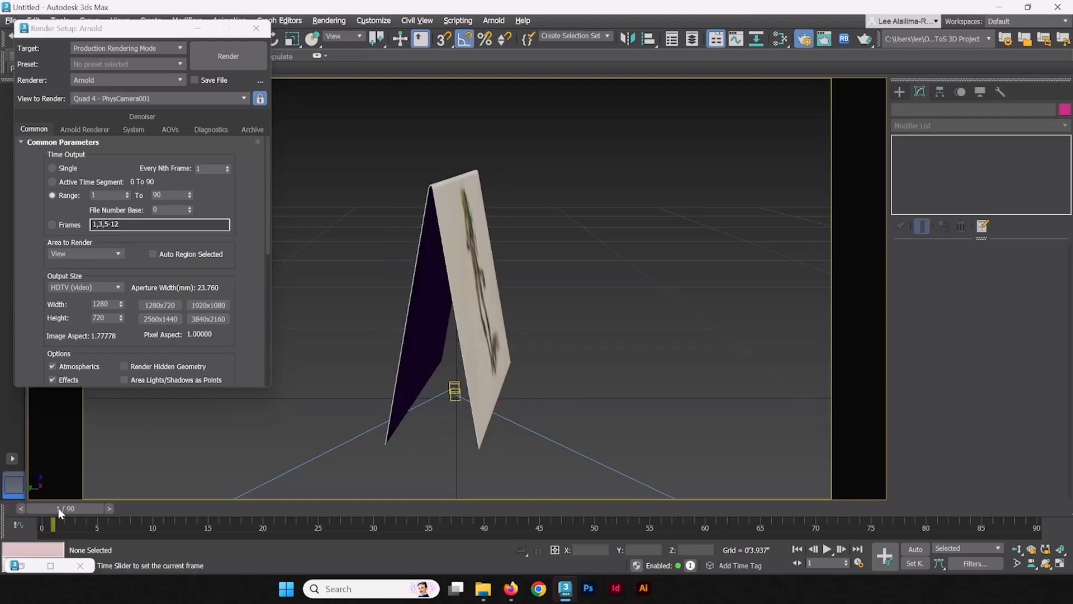
- Scrub to mid-turntable and bring the animation back to frame 1
{"action": "left_click_drag", "start_coordinate": [52, 524], "coordinate": [396, 524]}
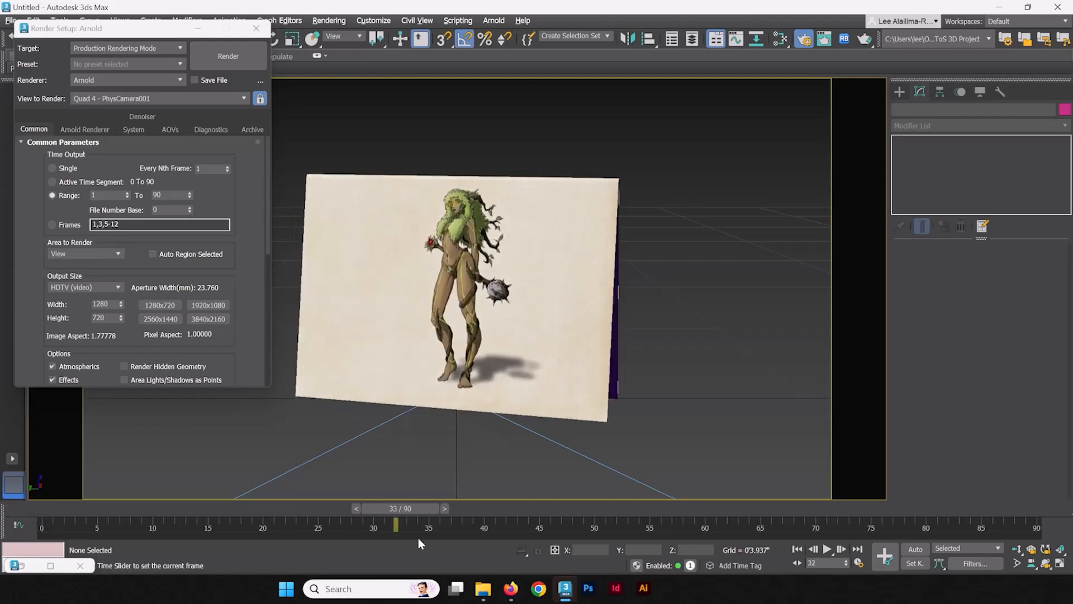
{"action": "left_click_drag", "start_coordinate": [395, 525], "coordinate": [84, 525]}
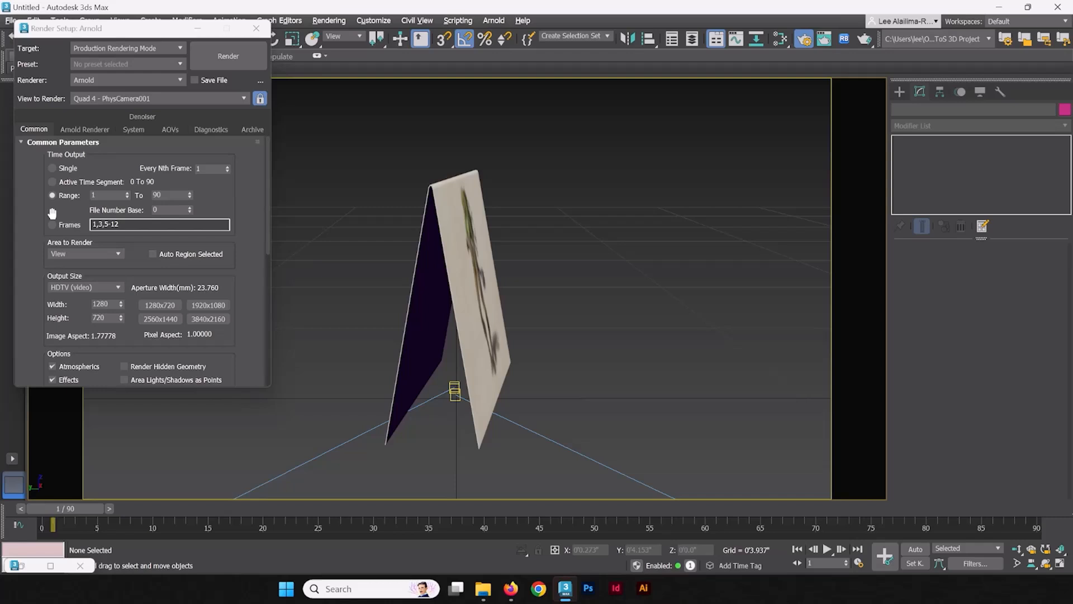
{"action": "scroll", "scroll_direction": "down", "scroll_amount": 3}
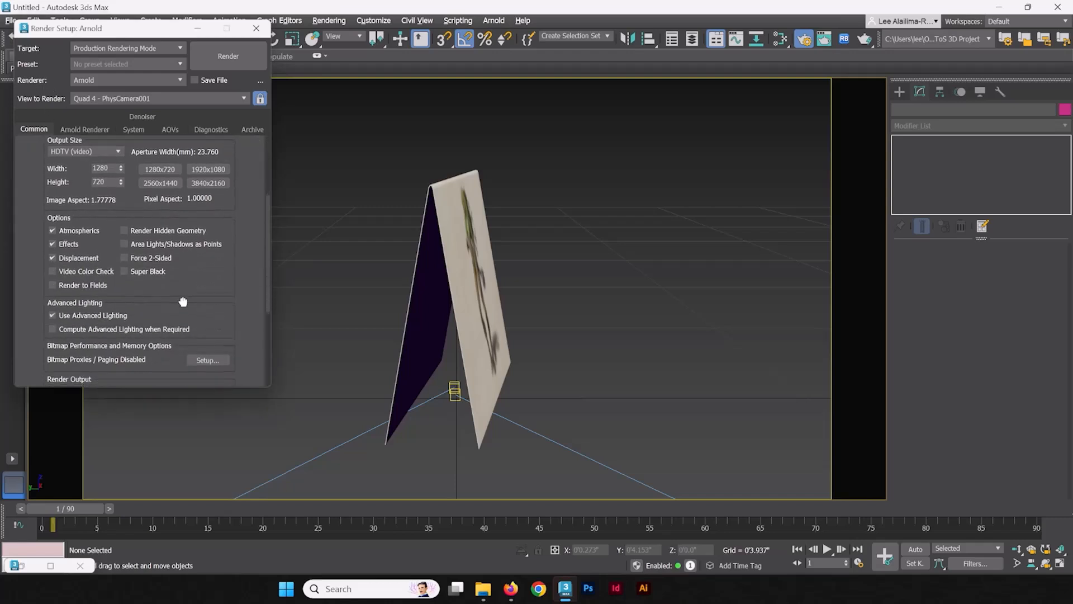
- Scroll down to Render Output and open the output file save dialog
{"action": "scroll", "scroll_direction": "down", "scroll_amount": 3}
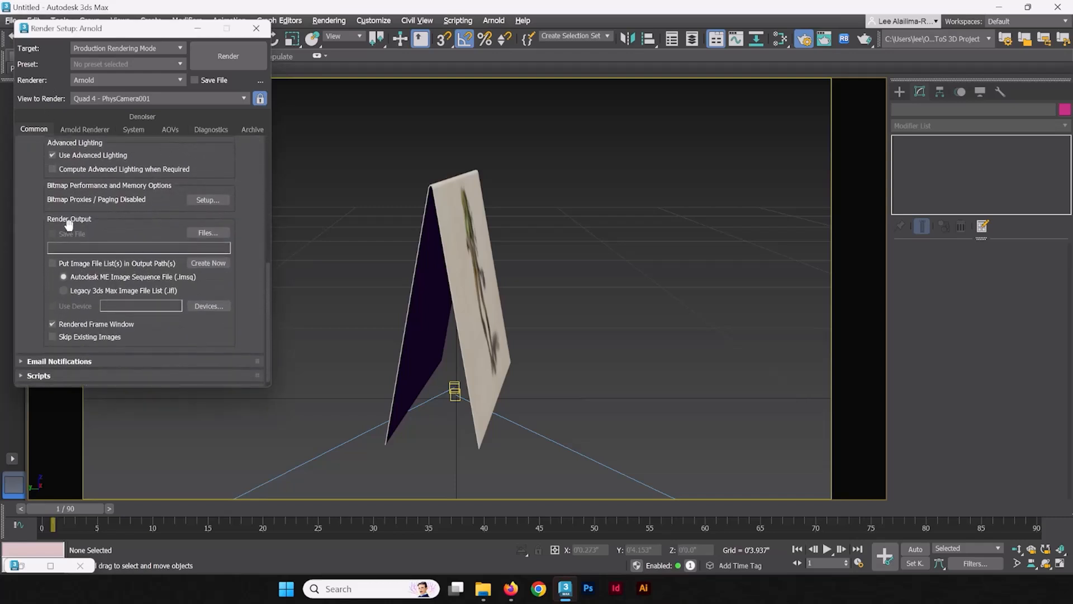
{"action": "left_click", "coordinate": [208, 233]}
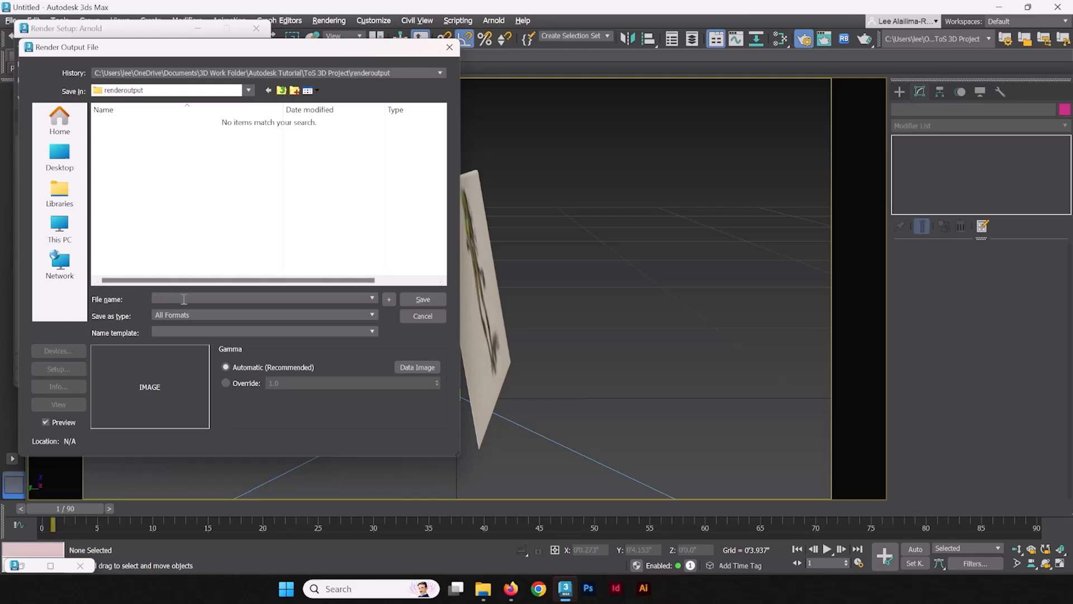
- Name the output 'Turntable Dryad Card' as PNG with RGB 24-bit and alpha
{"action": "type", "text": "Turntable Dryad Card"}
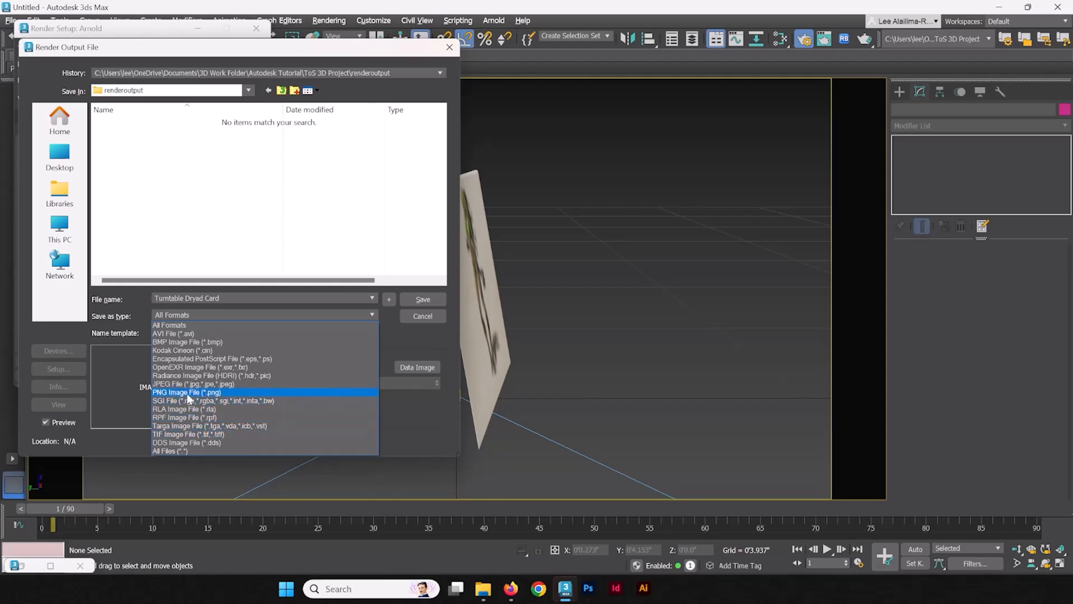
{"action": "left_click", "coordinate": [186, 392]}
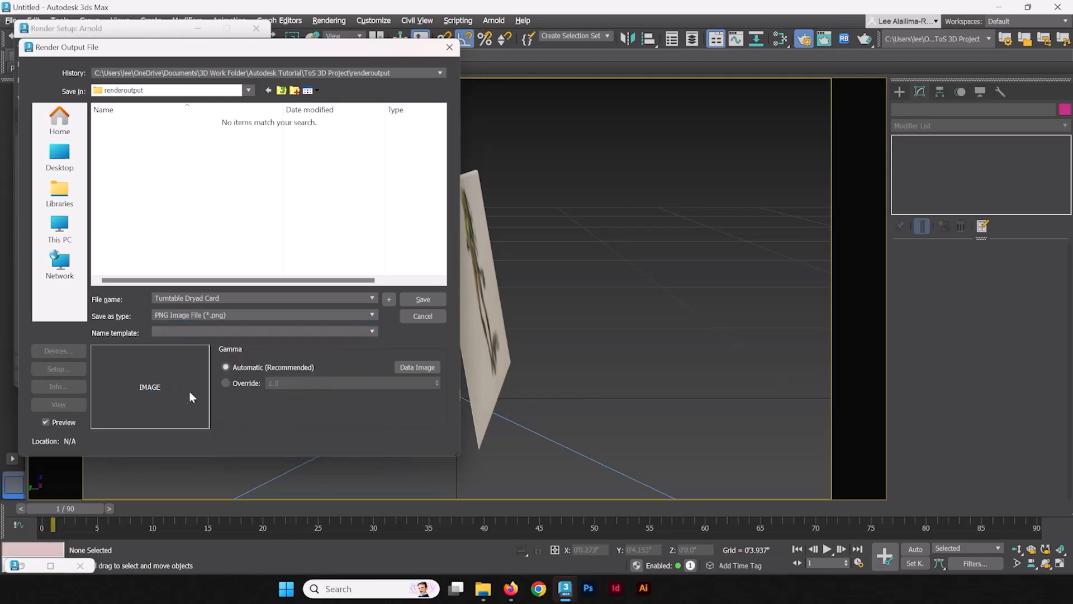
{"action": "left_click", "coordinate": [423, 299]}
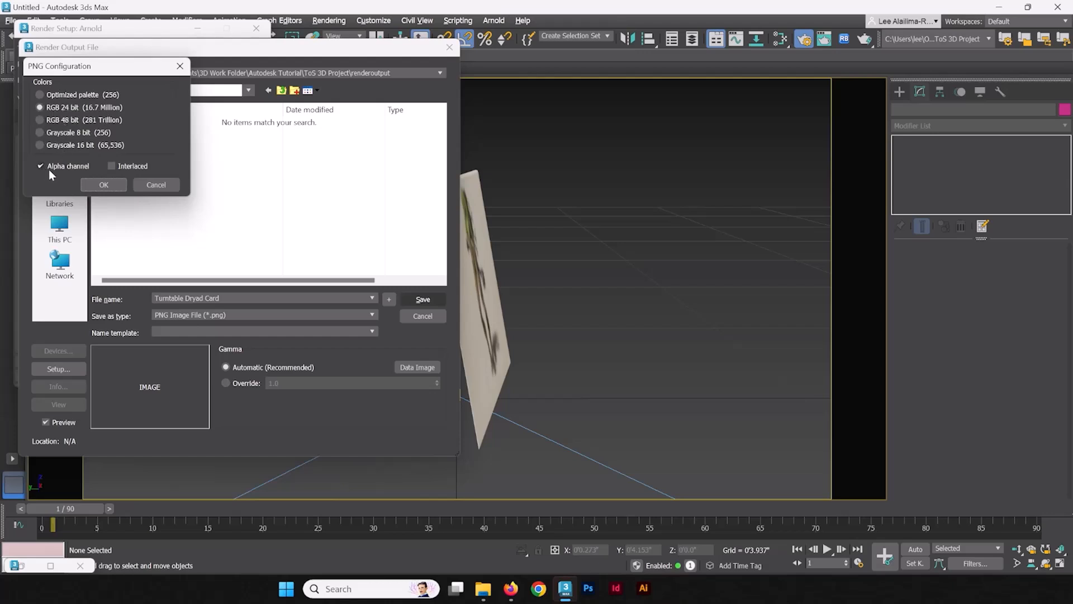
{"action": "left_click", "coordinate": [103, 185]}
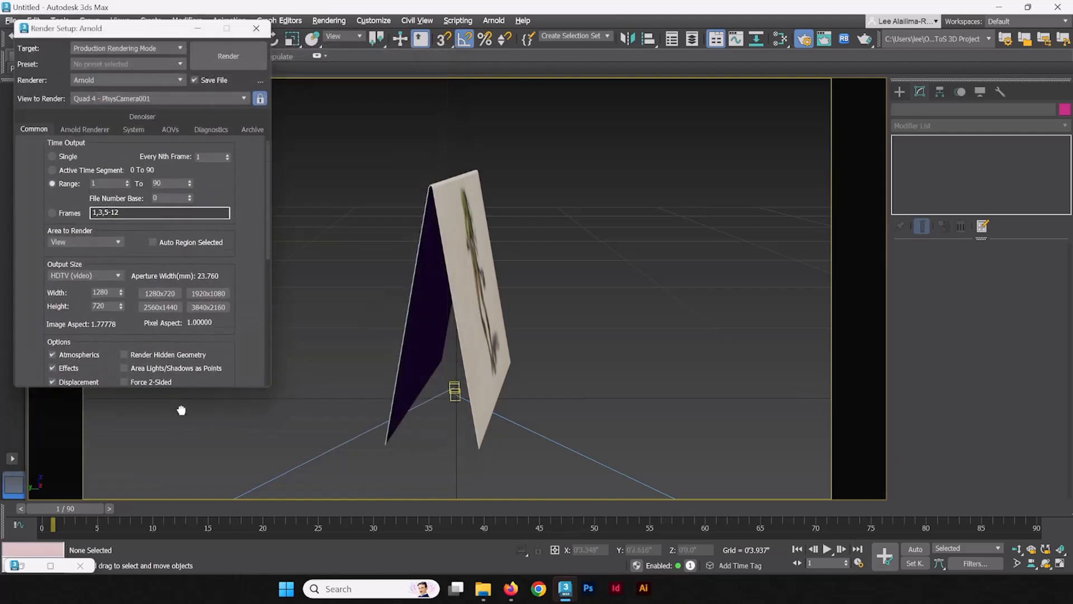
- Switch Time Output to Single, move to frame 7, and render the test frame
{"action": "left_click", "coordinate": [63, 141]}
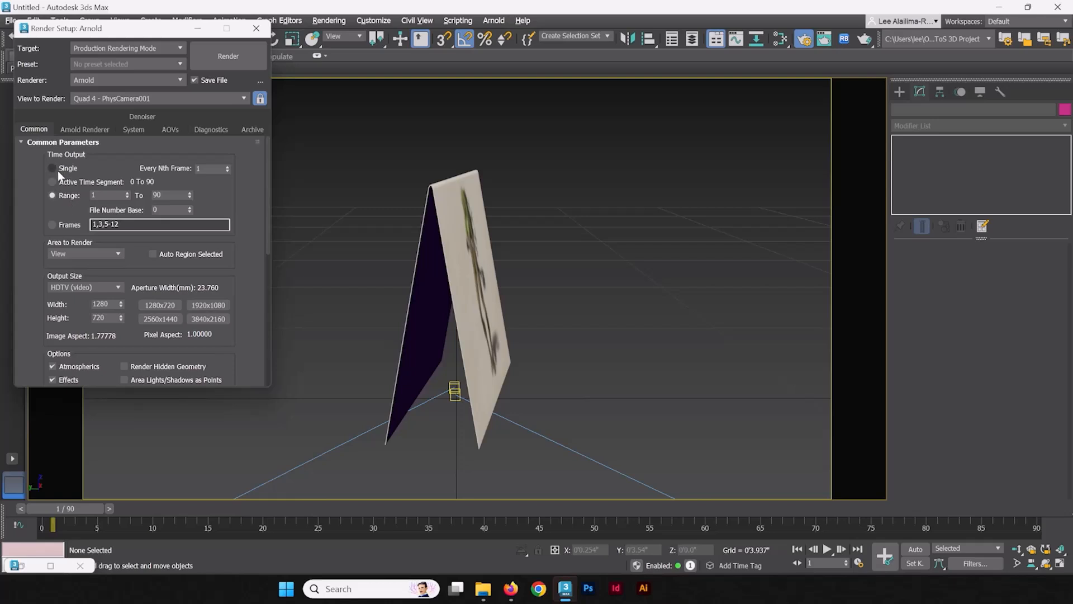
{"action": "left_click", "coordinate": [52, 168]}
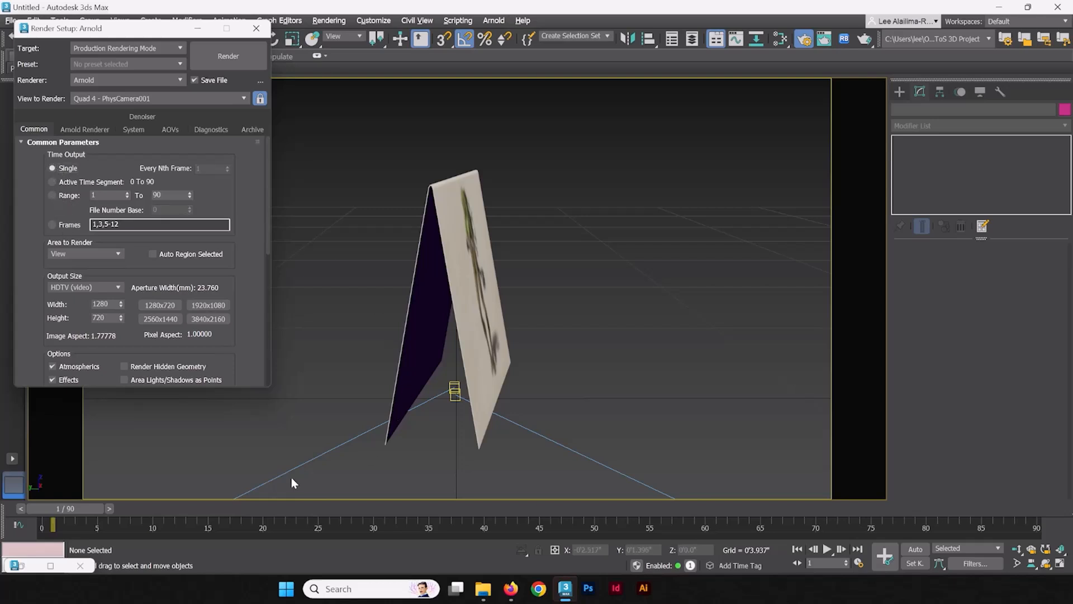
{"action": "left_click_drag", "start_coordinate": [53, 525], "coordinate": [120, 525]}
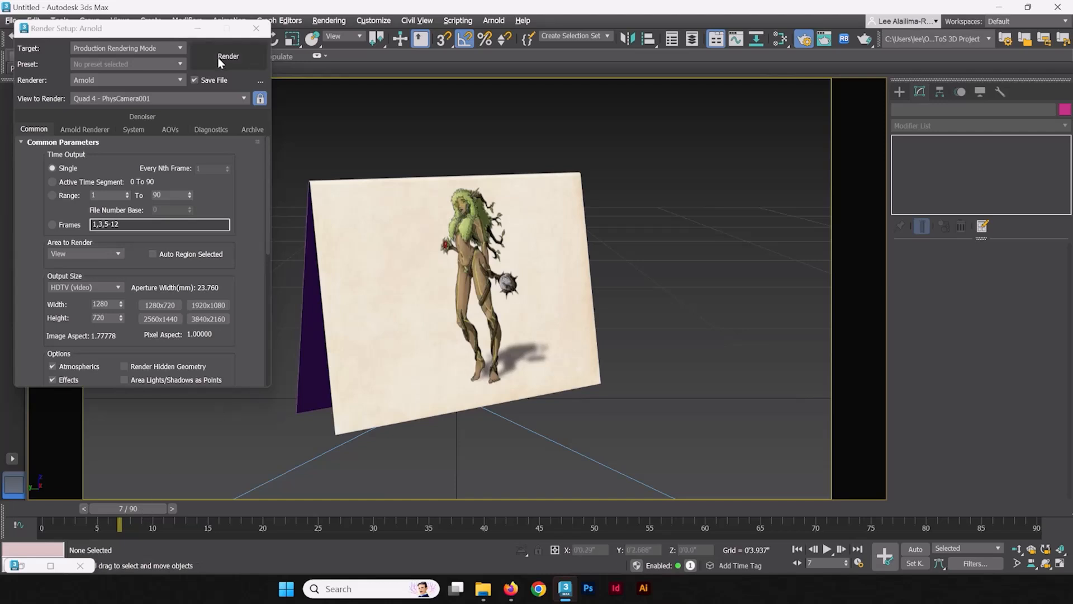
{"action": "left_click", "coordinate": [228, 56]}
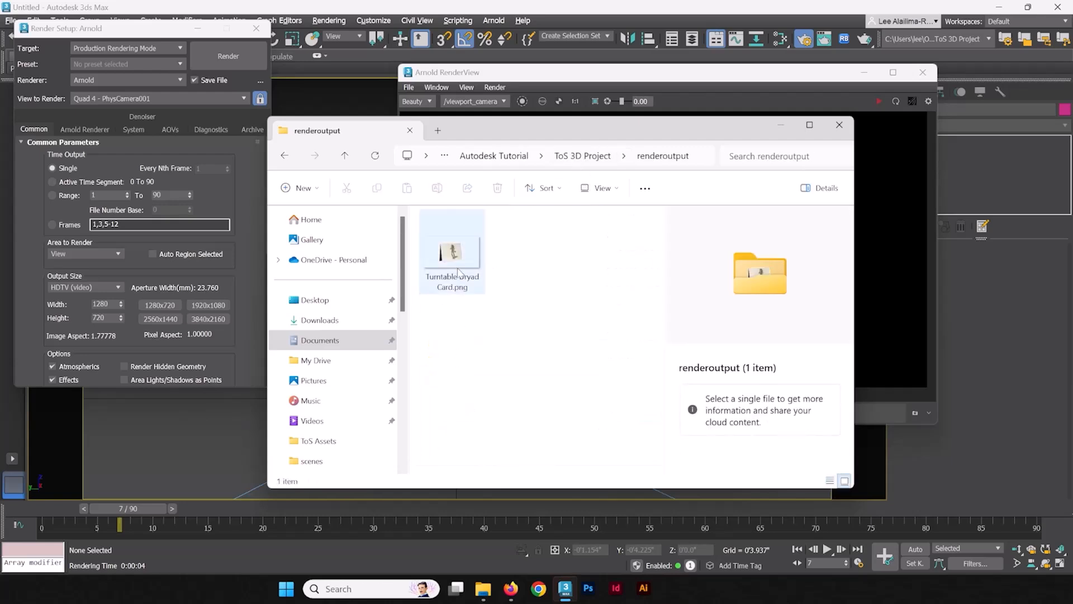
- Create a folder named 'Dryad Card Turntable Footage' inside renderoutput
{"action": "left_click", "coordinate": [451, 251]}
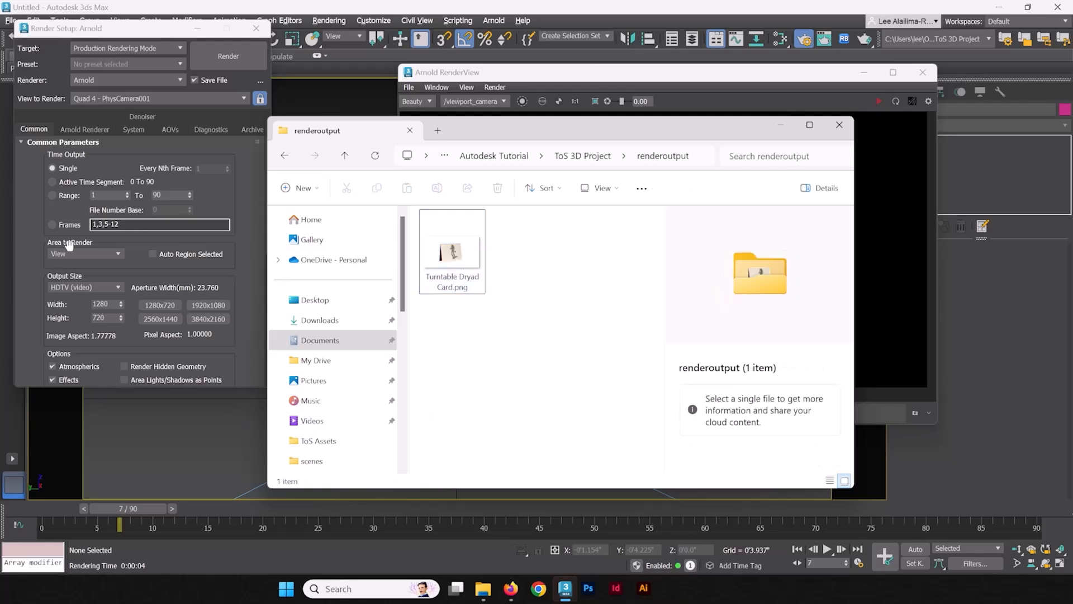
{"action": "mouse_move", "coordinate": [701, 147]}
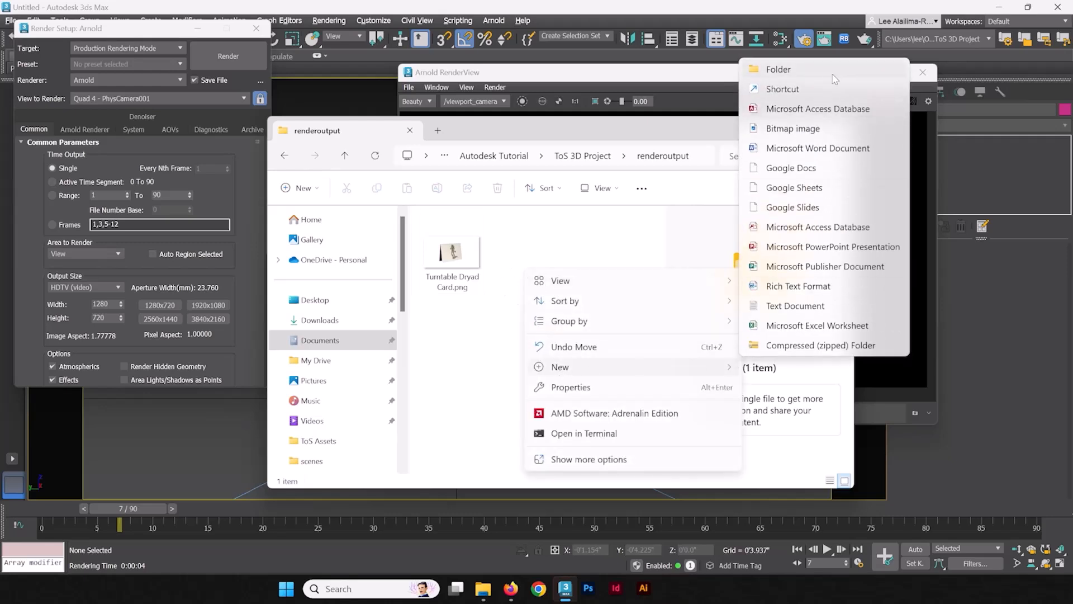
{"action": "left_click", "coordinate": [778, 70]}
{"action": "type", "text": "D"}
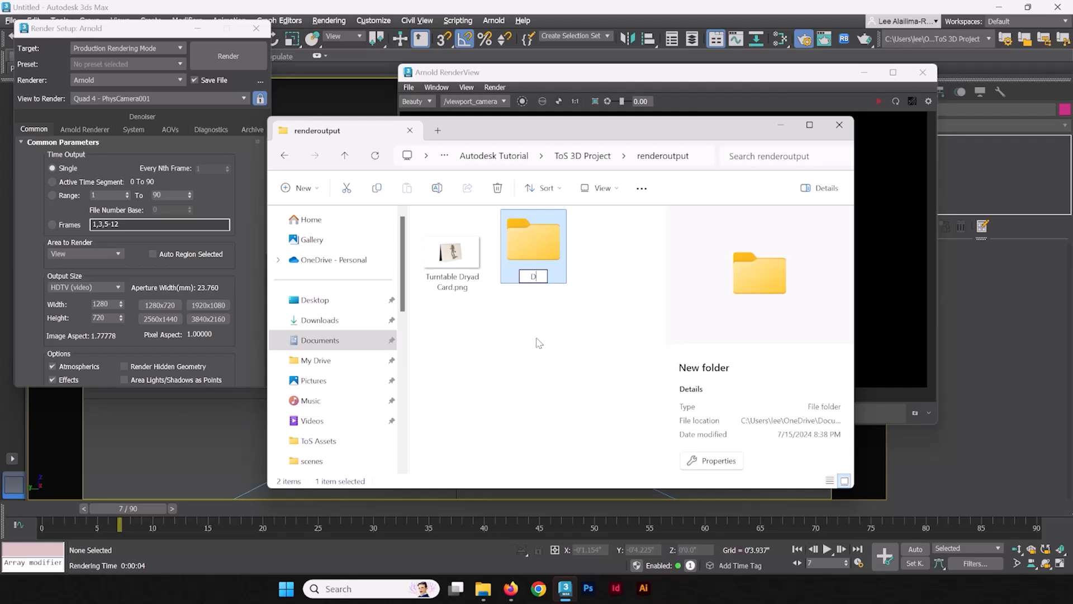
{"action": "type", "text": "ryad Card 1"}
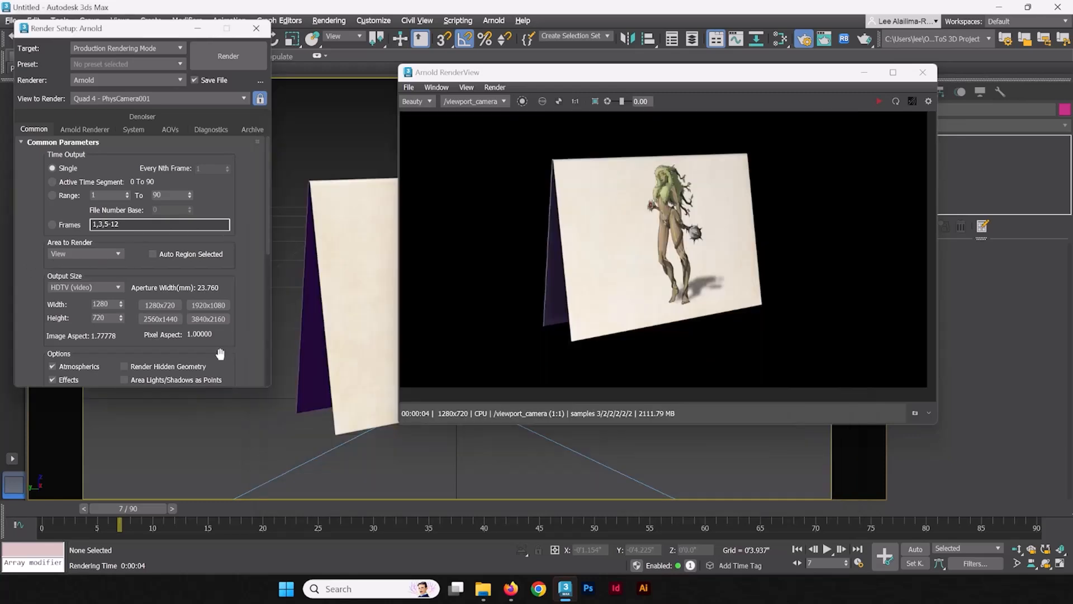
- Point the render output at the Dryad Card Turntable Footage folder, keeping the PNG name
{"action": "scroll", "scroll_direction": "down", "scroll_amount": 3}
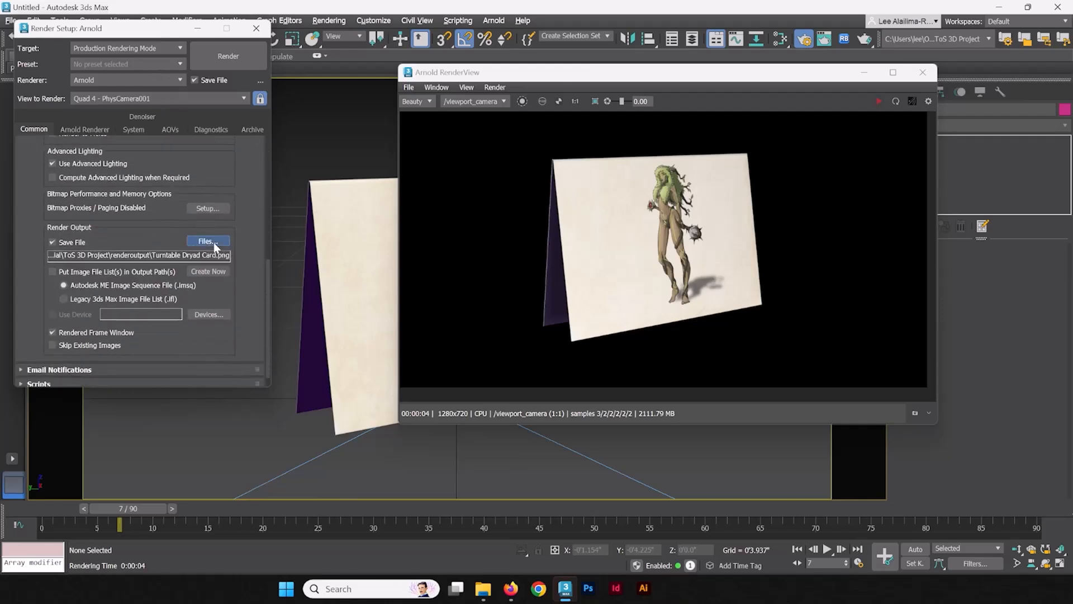
{"action": "left_click", "coordinate": [208, 241]}
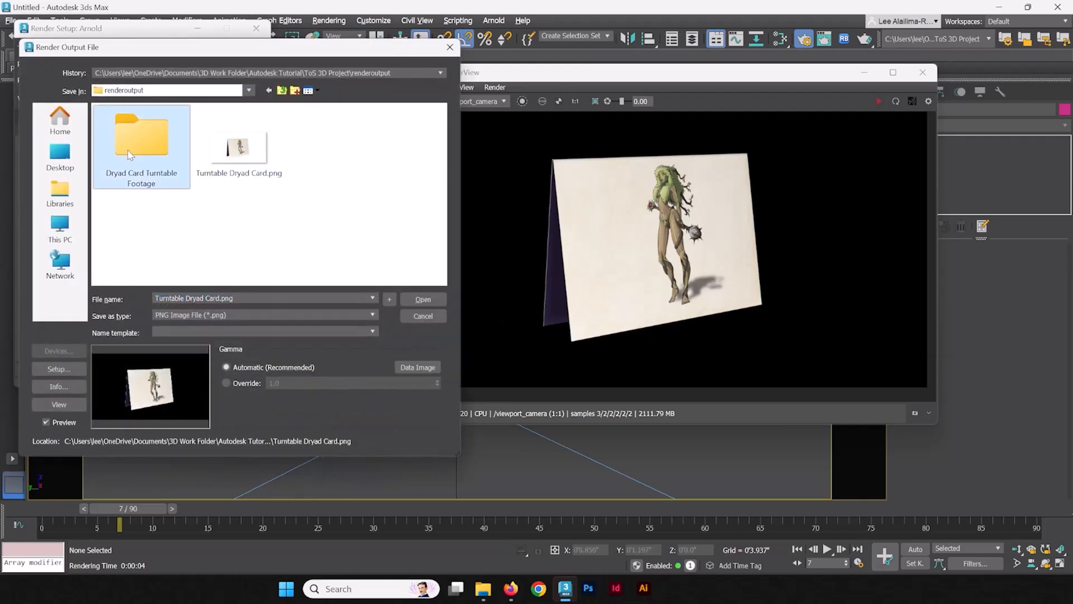
{"action": "mouse_move", "coordinate": [141, 144]}
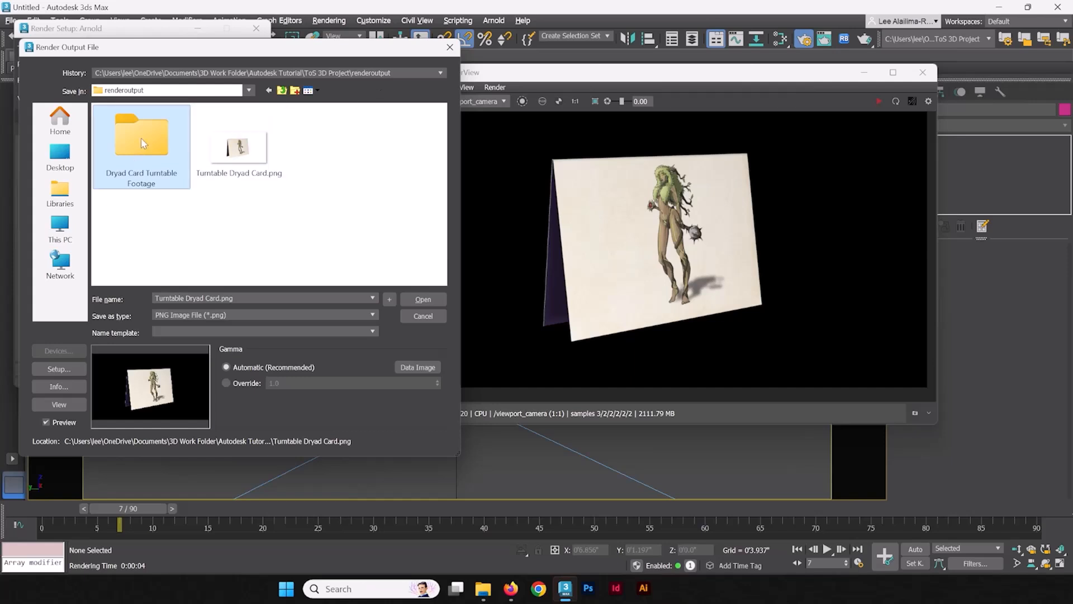
{"action": "double_click", "coordinate": [141, 135]}
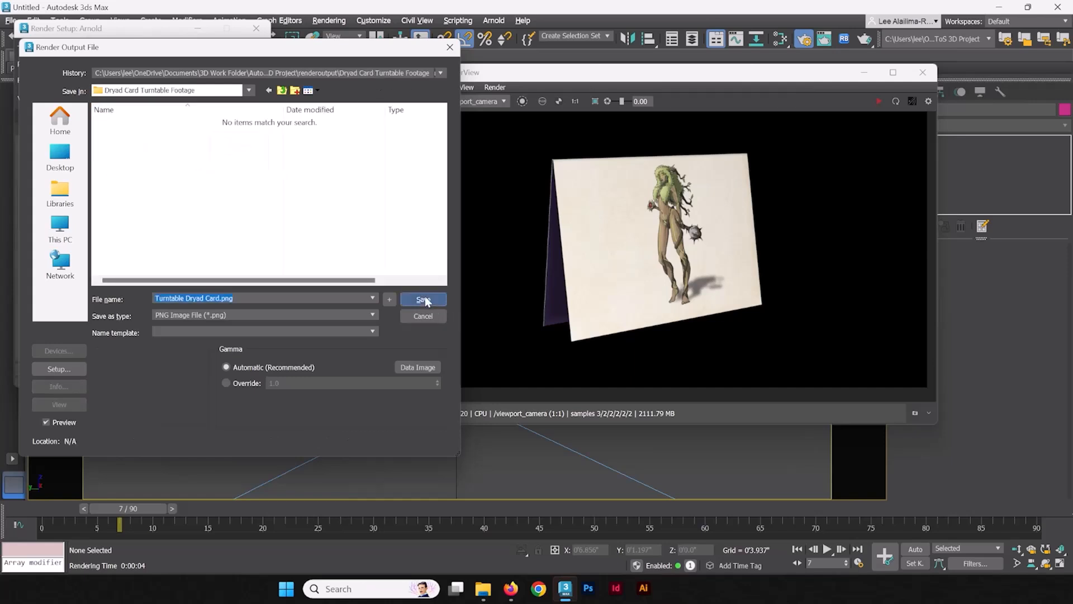
{"action": "left_click", "coordinate": [423, 300]}
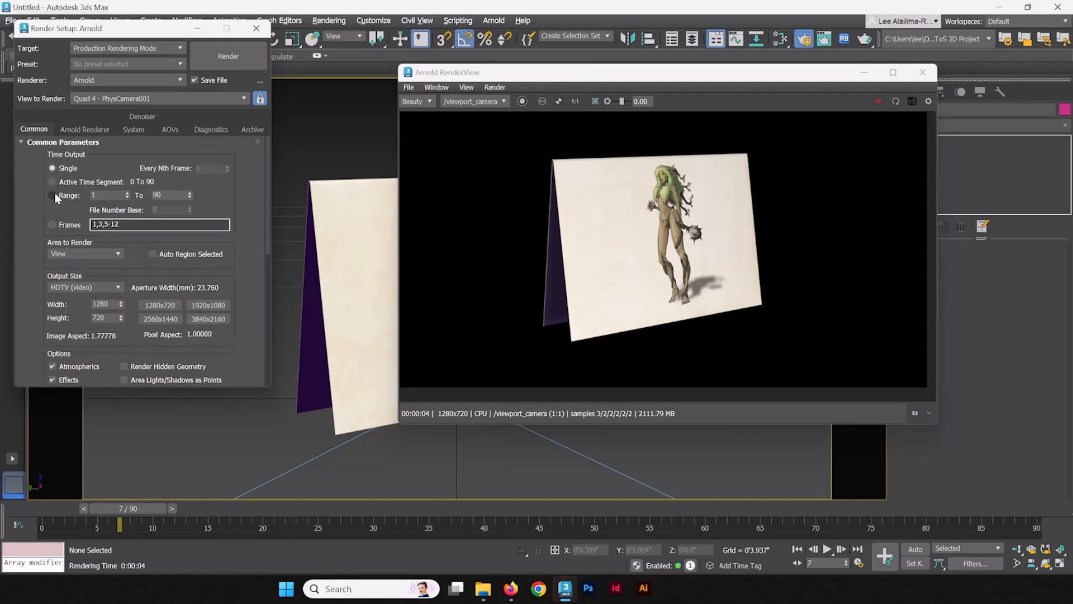
- Render frames 1 to 90 of the dryad card animation
{"action": "left_click", "coordinate": [52, 196]}
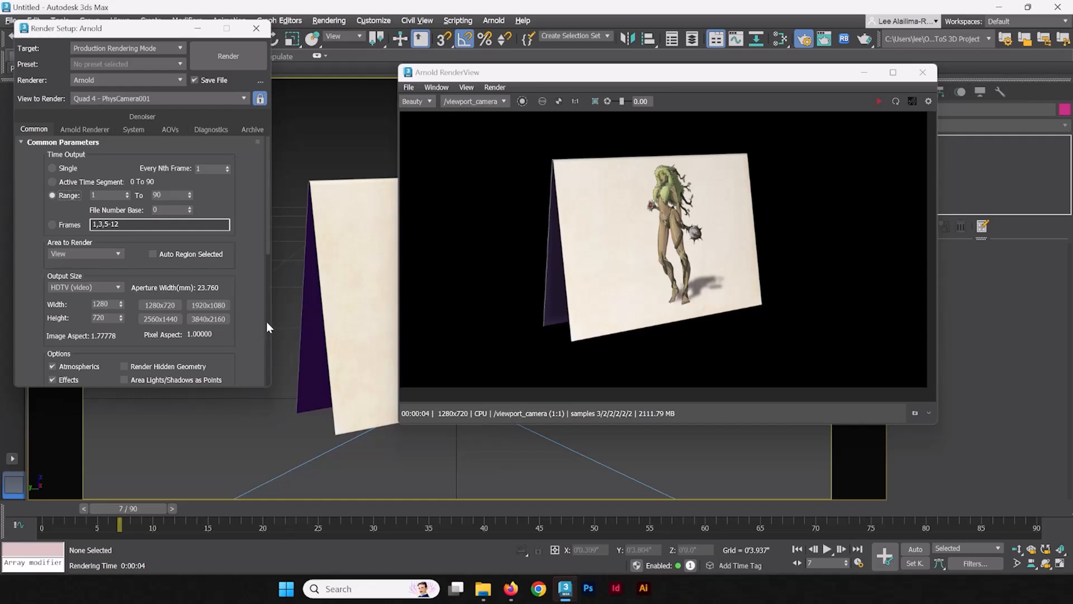
{"action": "mouse_move", "coordinate": [265, 332]}
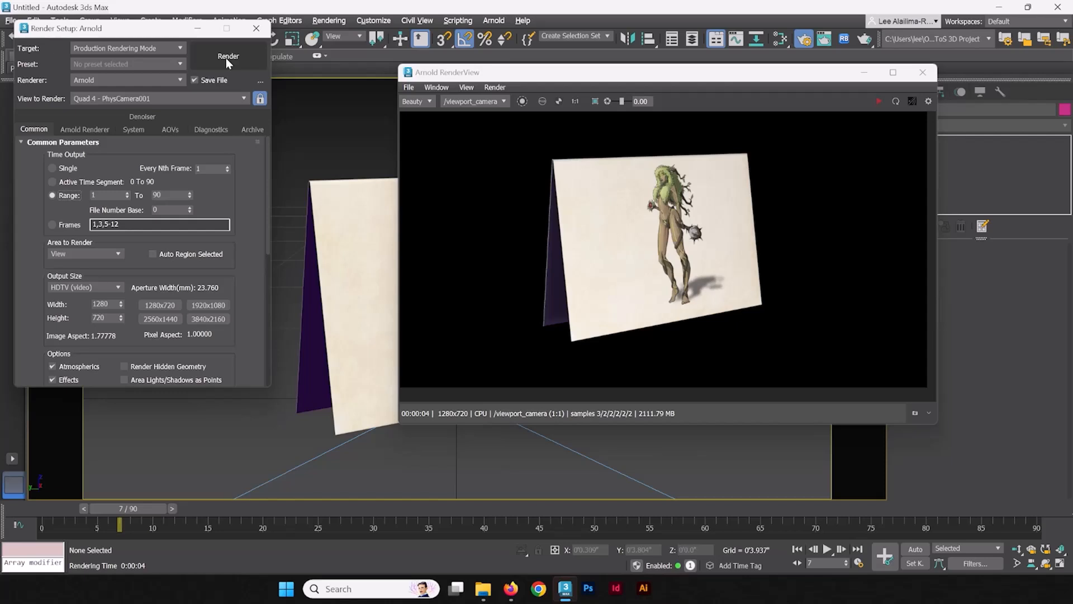
{"action": "left_click", "coordinate": [228, 55]}
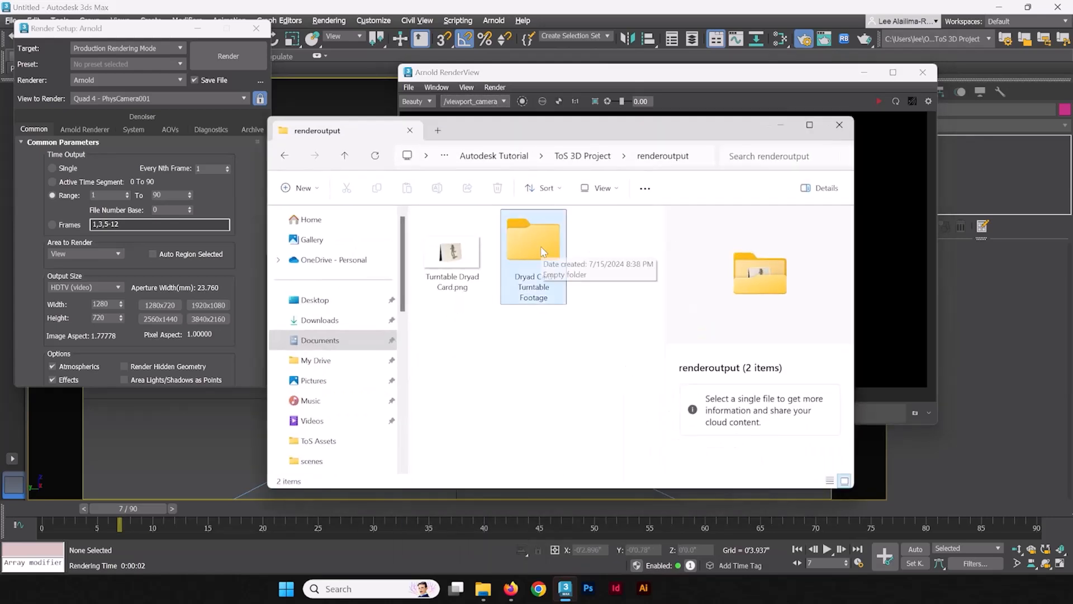
- Browse the Dryad Card Turntable Footage folder's 90 Turntable Dryad Card PNG frames
{"action": "double_click", "coordinate": [533, 240]}
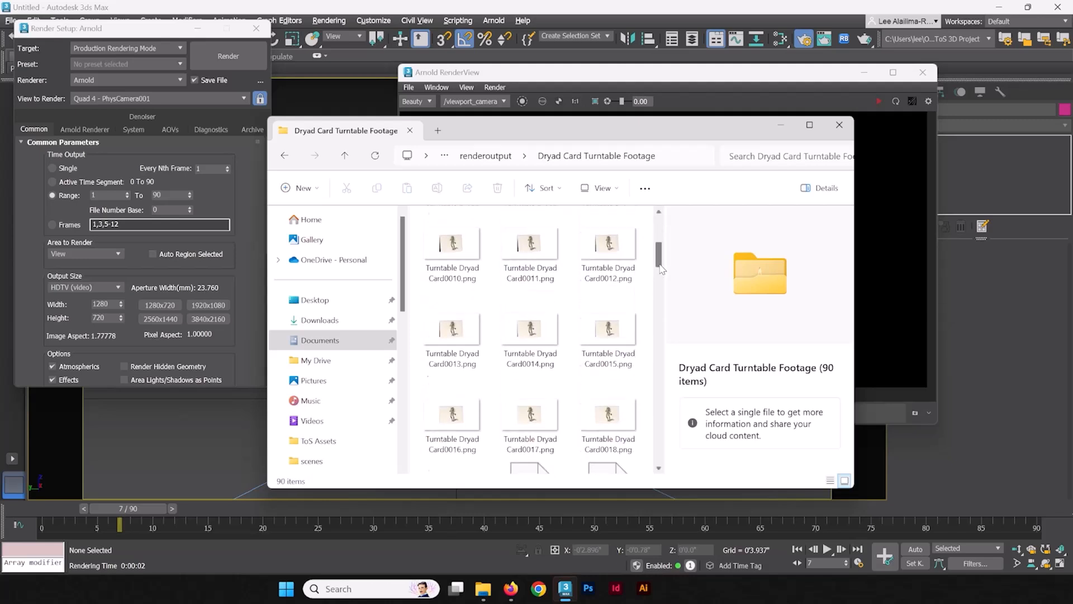
{"action": "scroll", "scroll_direction": "down", "scroll_amount": 3}
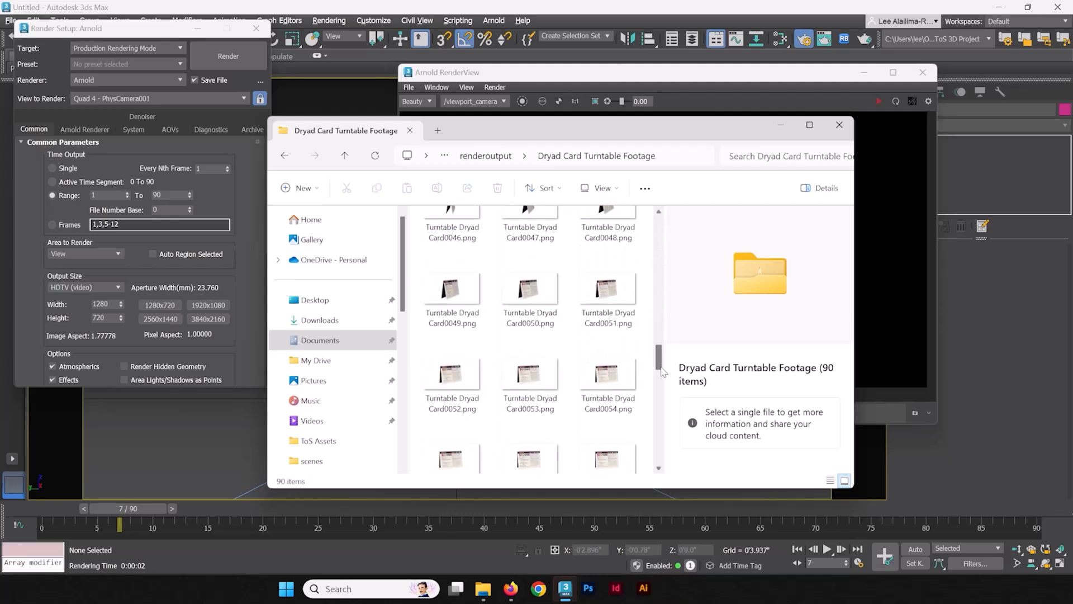
{"action": "scroll", "scroll_direction": "down", "scroll_amount": 3}
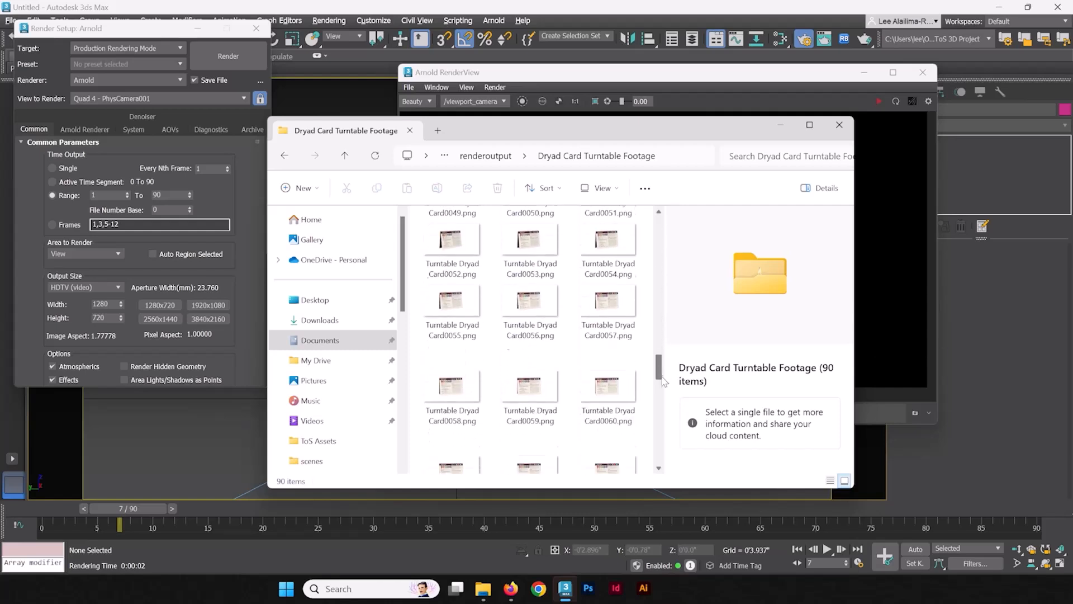
{"action": "scroll", "scroll_direction": "down", "scroll_amount": 3}
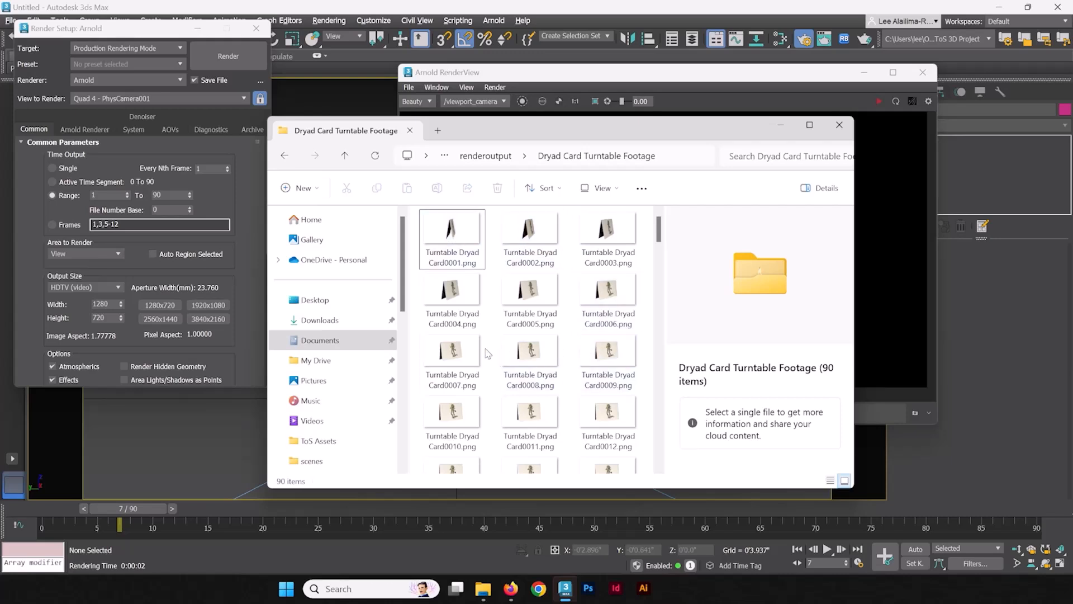
{"action": "mouse_move", "coordinate": [452, 352]}
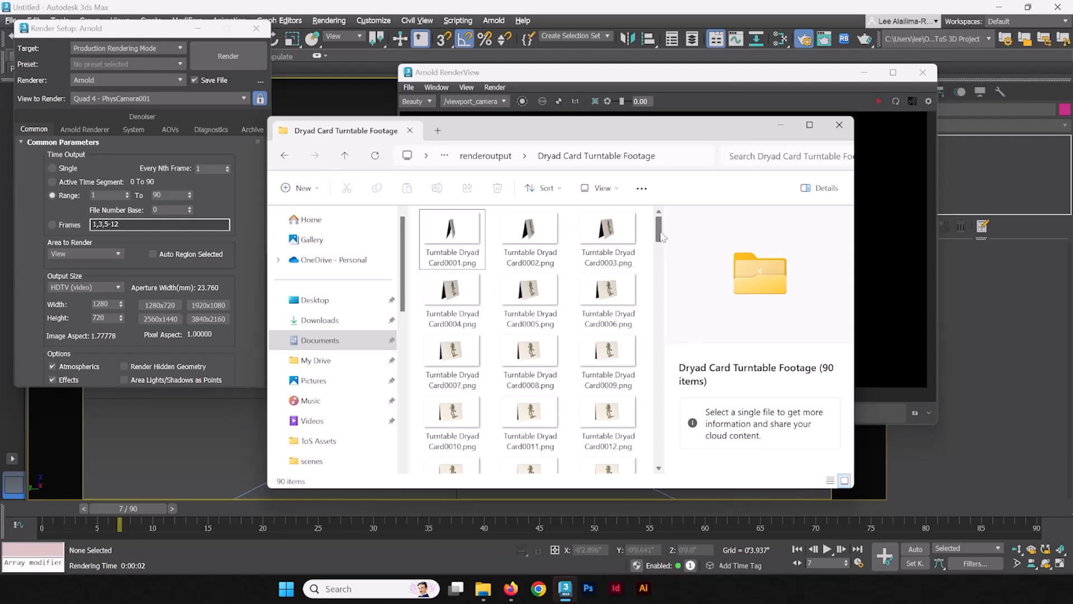
{"action": "scroll", "scroll_direction": "down", "scroll_amount": 3}
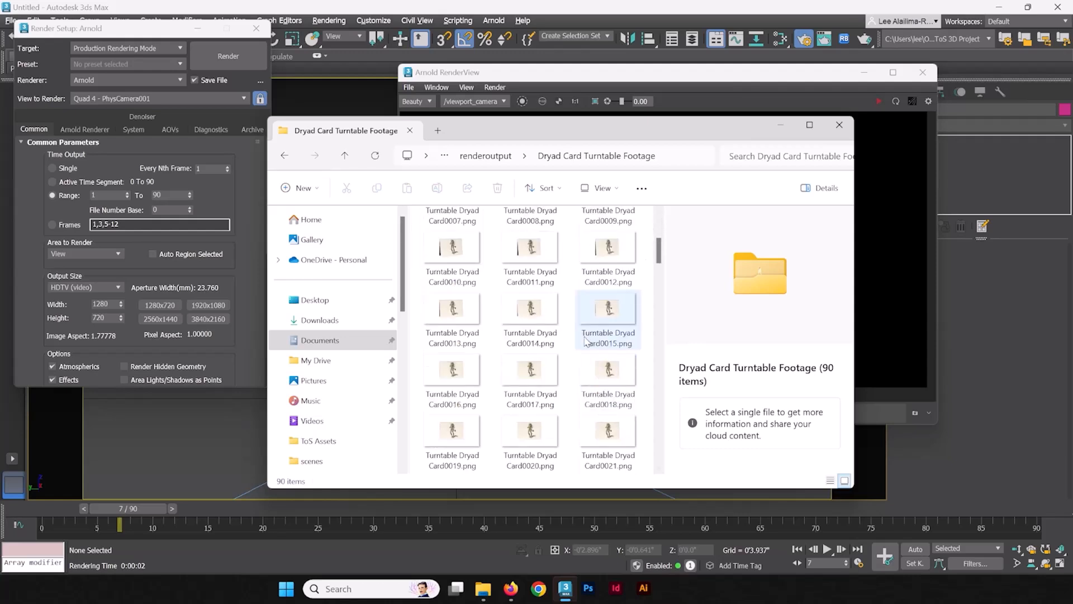
{"action": "scroll", "scroll_direction": "down", "scroll_amount": 3}
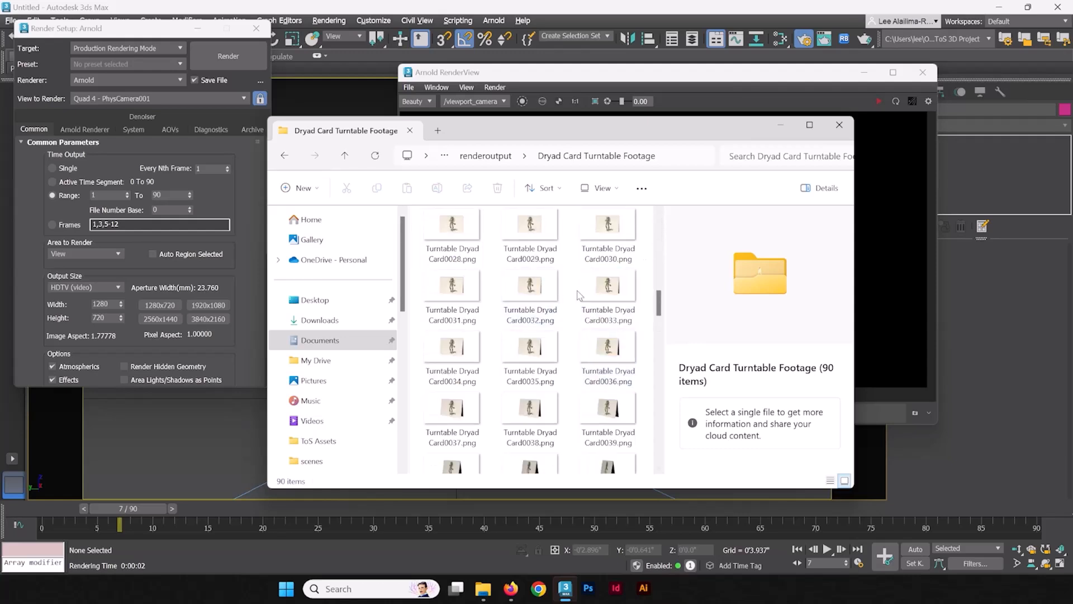
{"action": "left_click", "coordinate": [530, 349]}
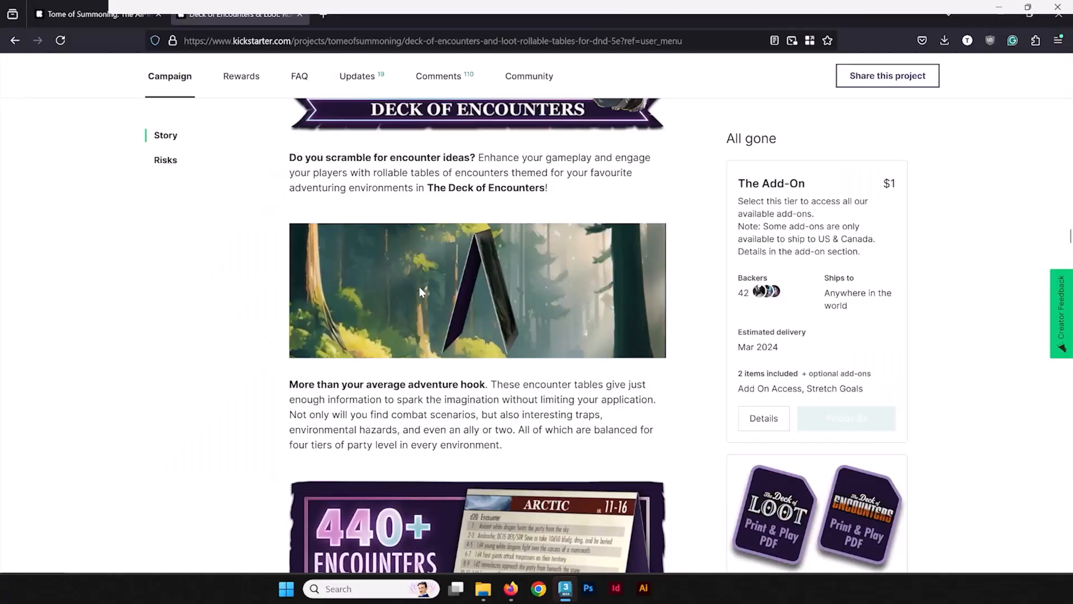
{"action": "scroll", "scroll_direction": "down", "scroll_amount": 3}
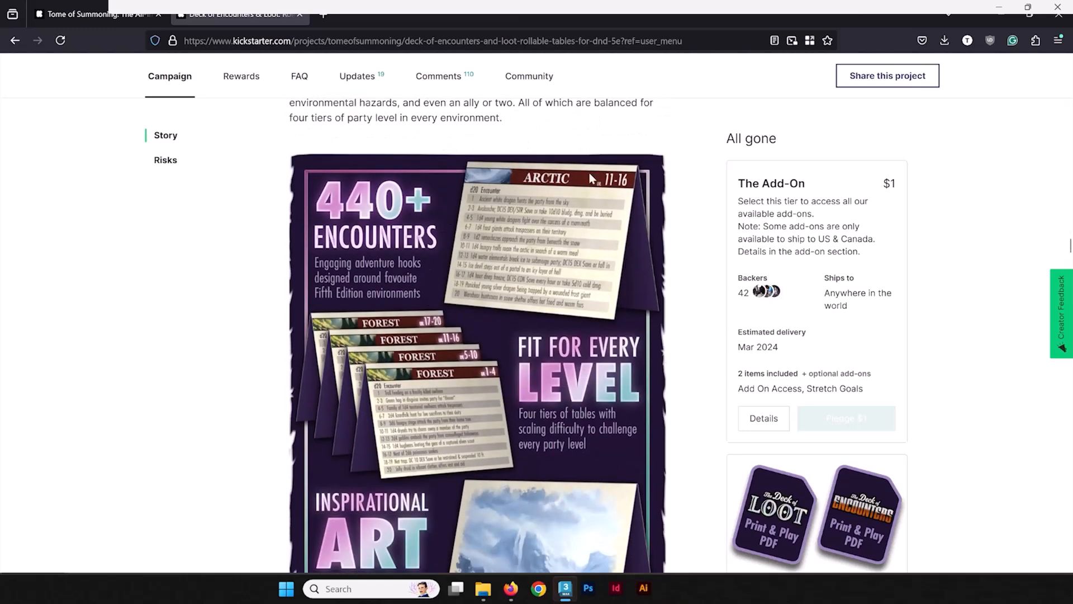
{"action": "mouse_move", "coordinate": [514, 244]}
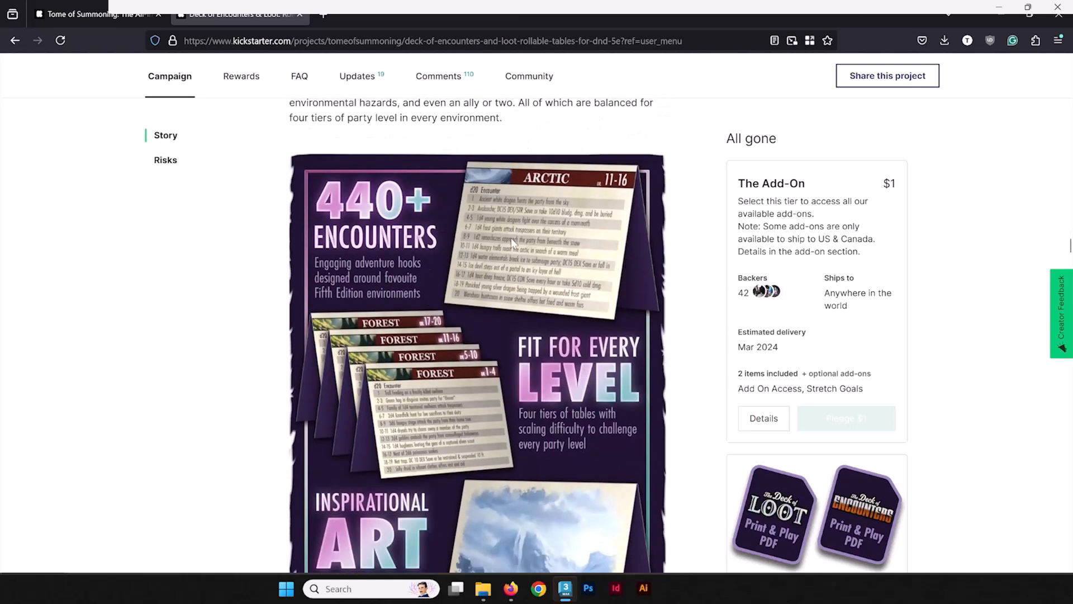